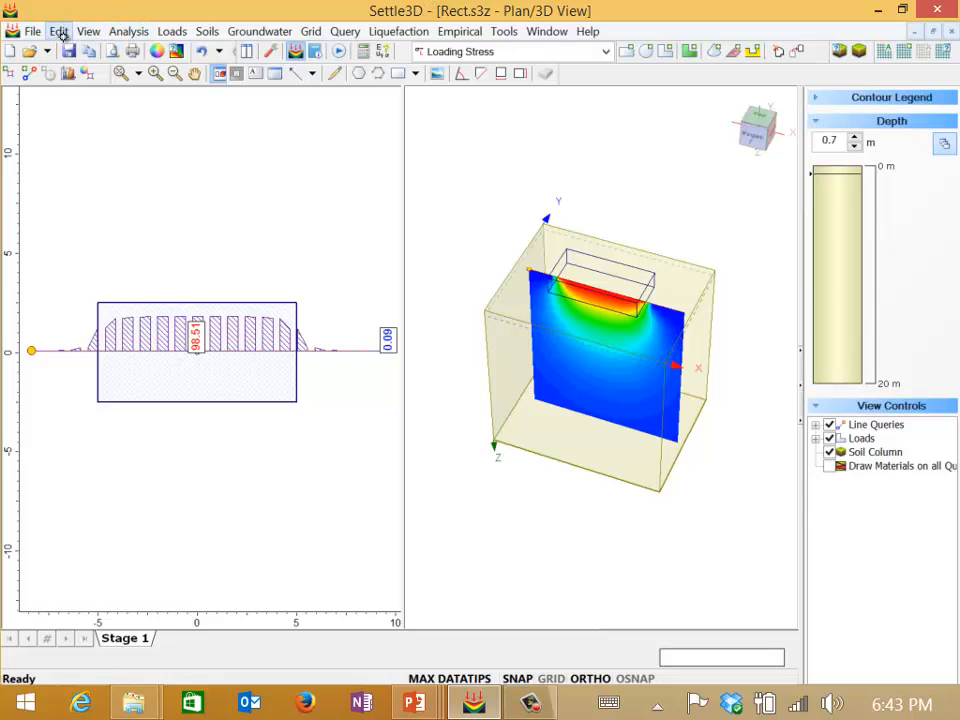
Step: Create a new blank Project 2 from the File menu and go to the Analysis menu
{"action": "left_click", "coordinate": [32, 32]}
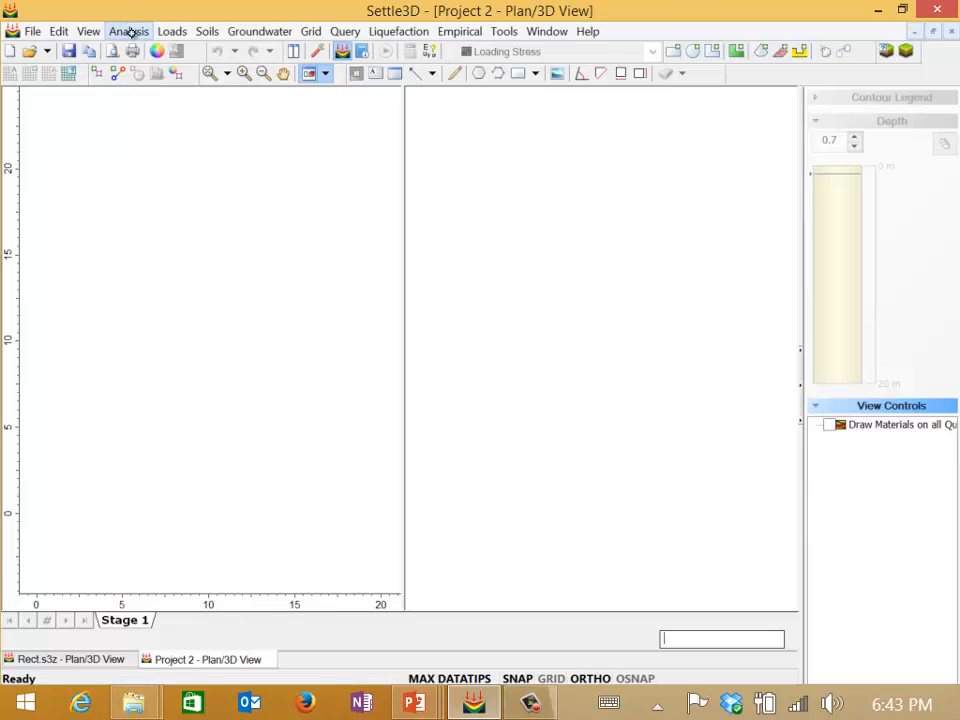
{"action": "left_click", "coordinate": [128, 32]}
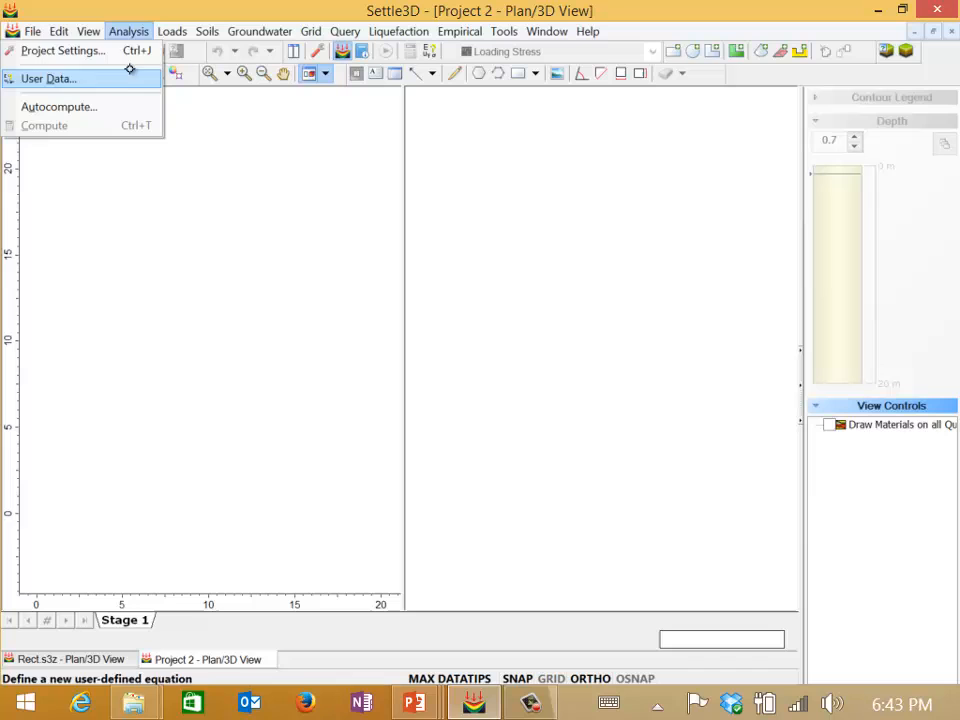
{"action": "mouse_move", "coordinate": [62, 50]}
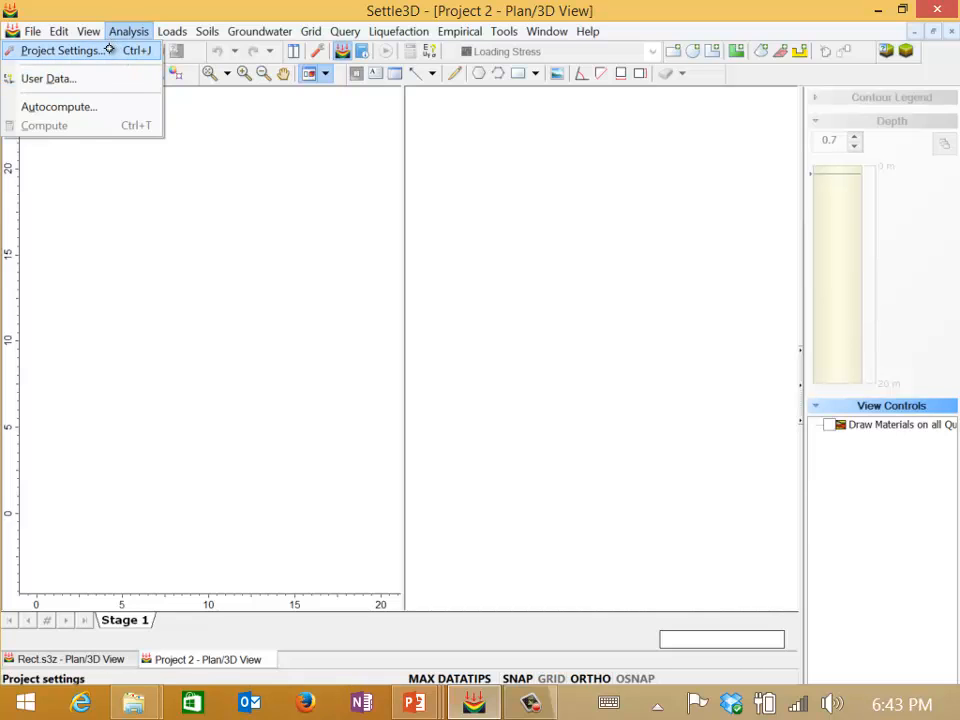
Step: In Project Settings, try Westergaard, keep Boussinesq stress computation with kPa and metres, and accept
{"action": "left_click", "coordinate": [60, 50]}
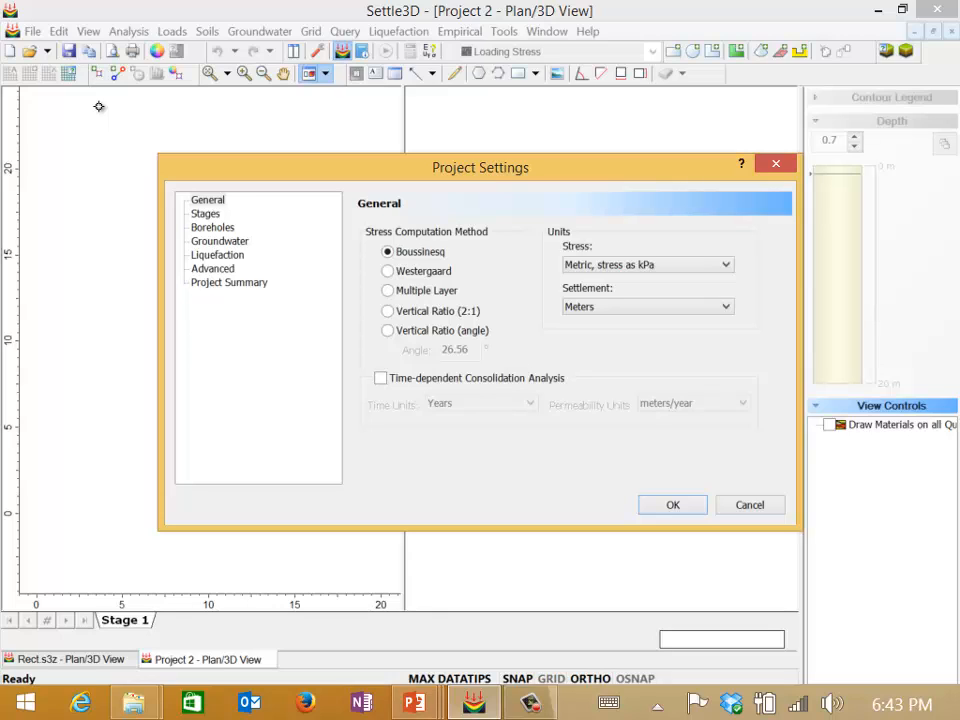
{"action": "mouse_move", "coordinate": [486, 316]}
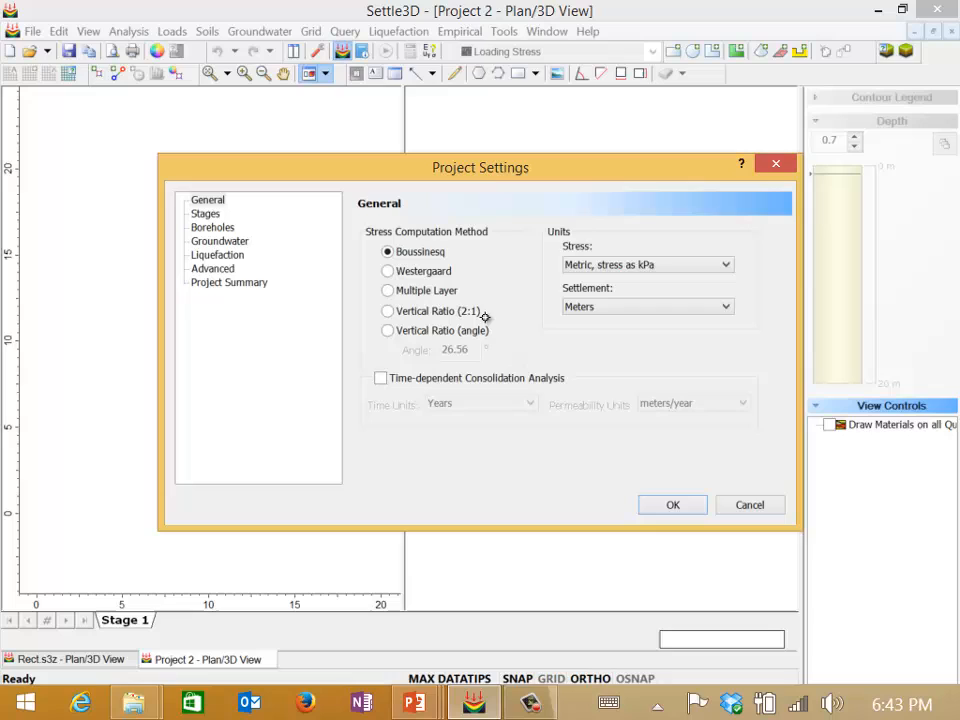
{"action": "mouse_move", "coordinate": [424, 364]}
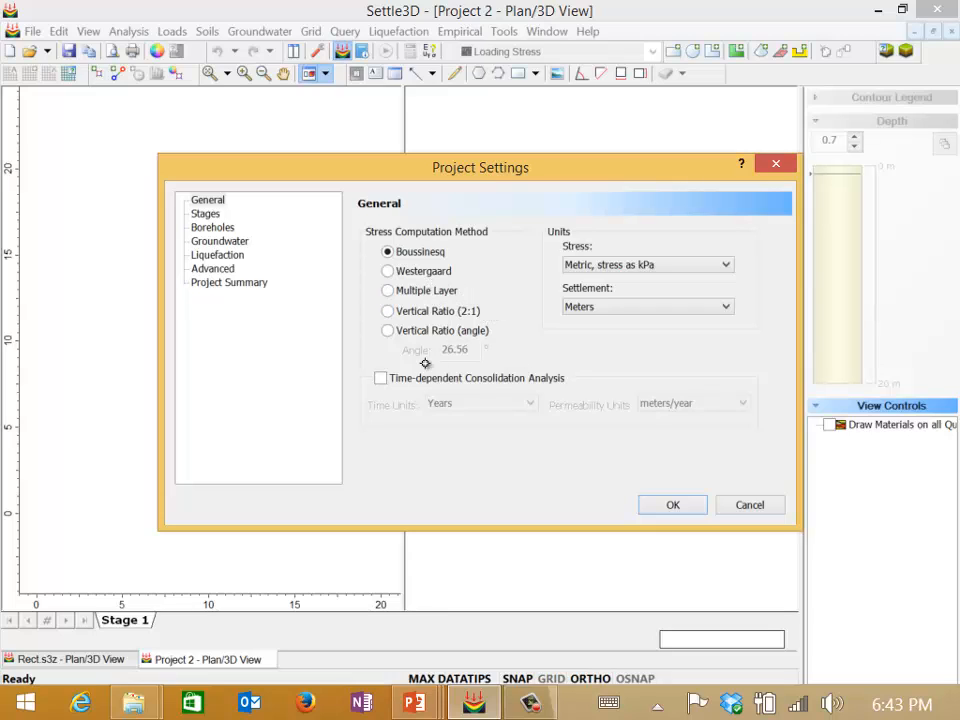
{"action": "mouse_move", "coordinate": [444, 280]}
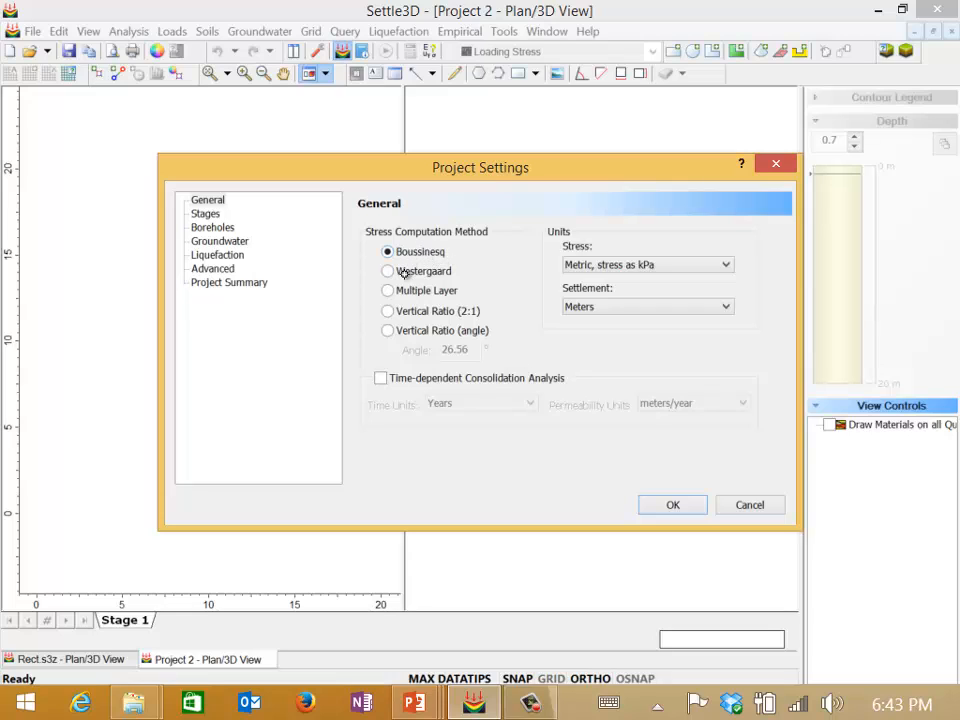
{"action": "left_click", "coordinate": [388, 272]}
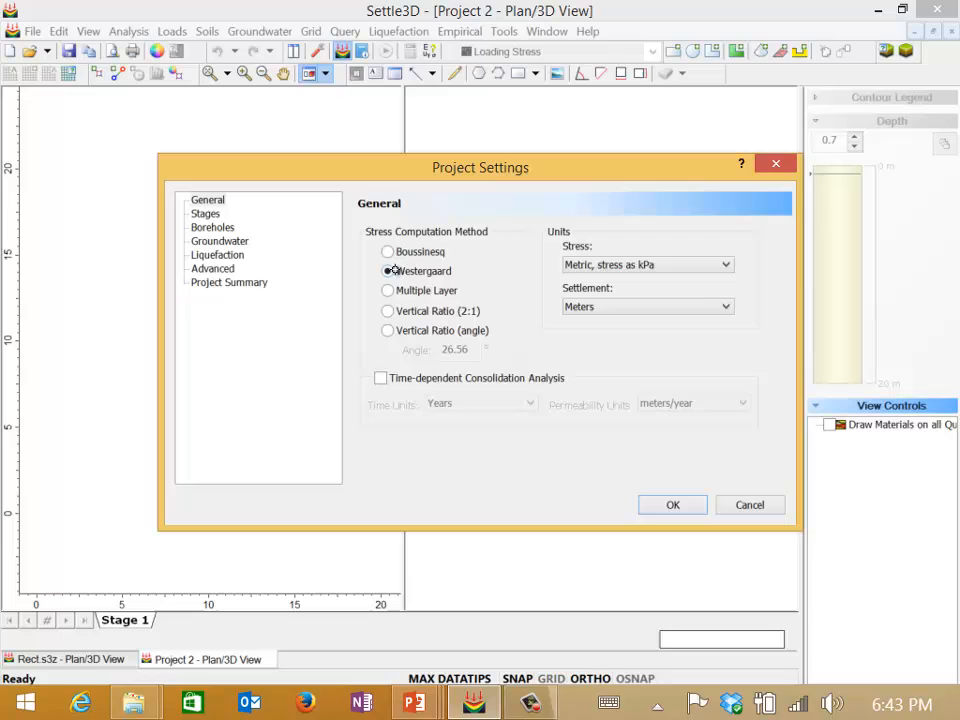
{"action": "left_click", "coordinate": [388, 252]}
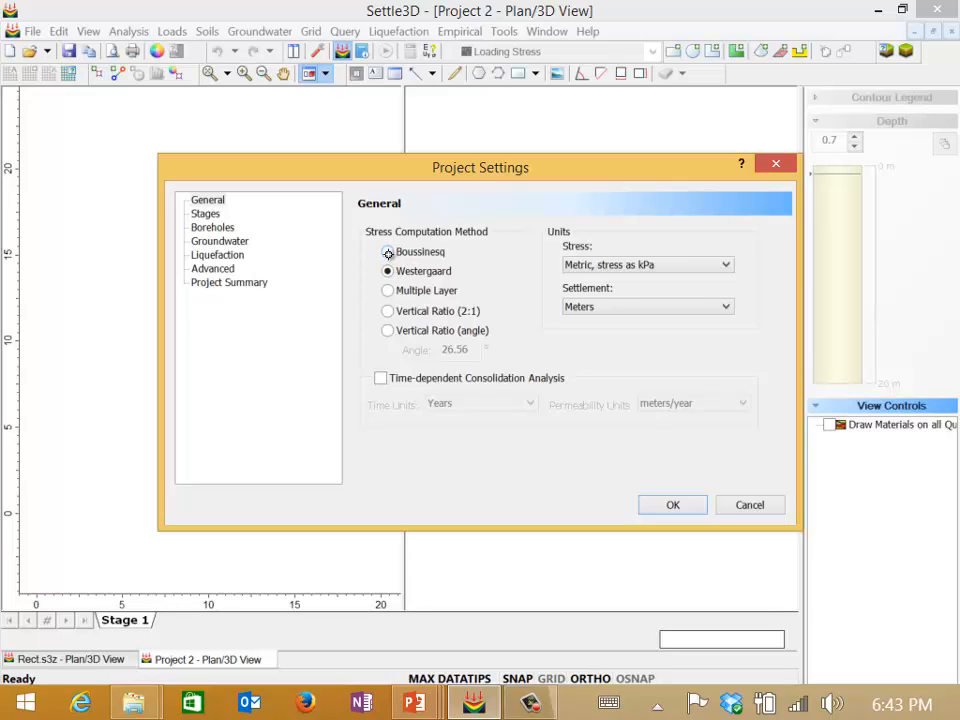
{"action": "left_click", "coordinate": [388, 252]}
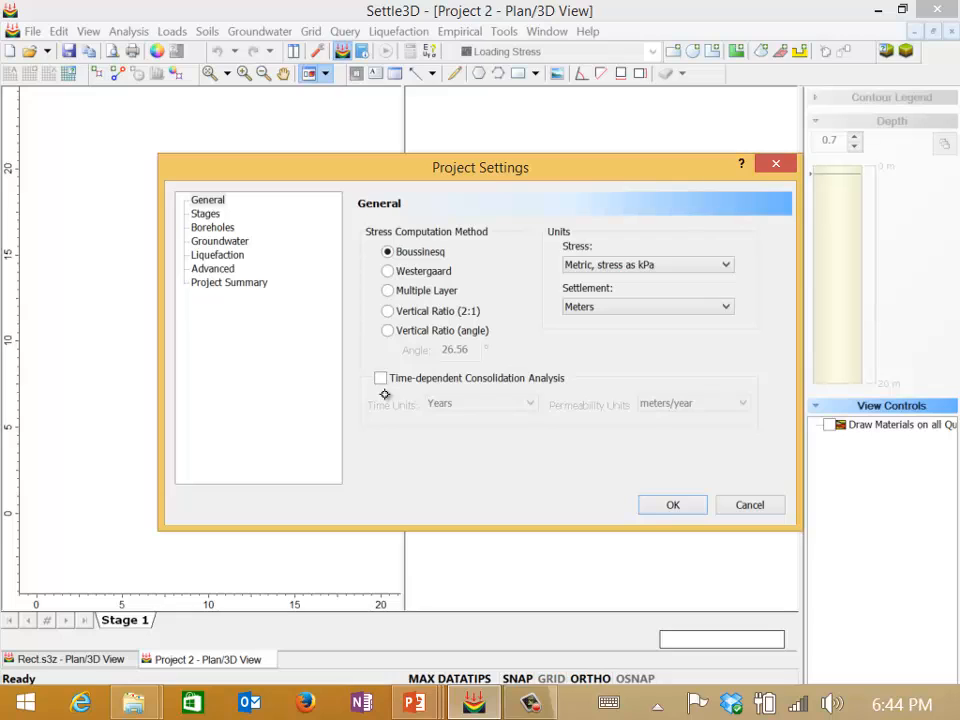
{"action": "mouse_move", "coordinate": [448, 424]}
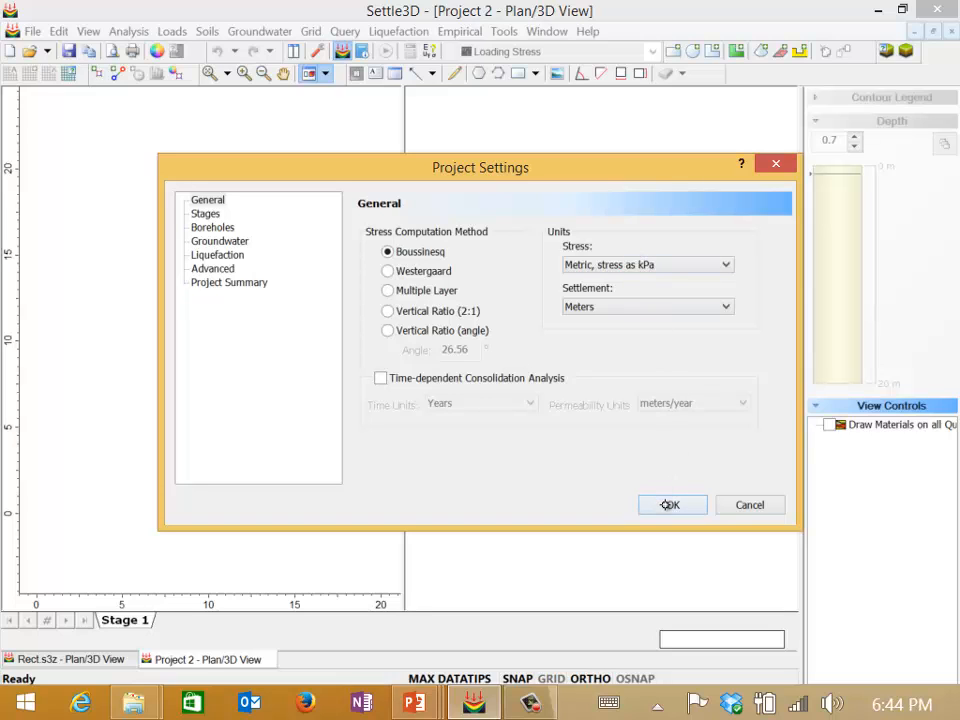
{"action": "left_click", "coordinate": [672, 504]}
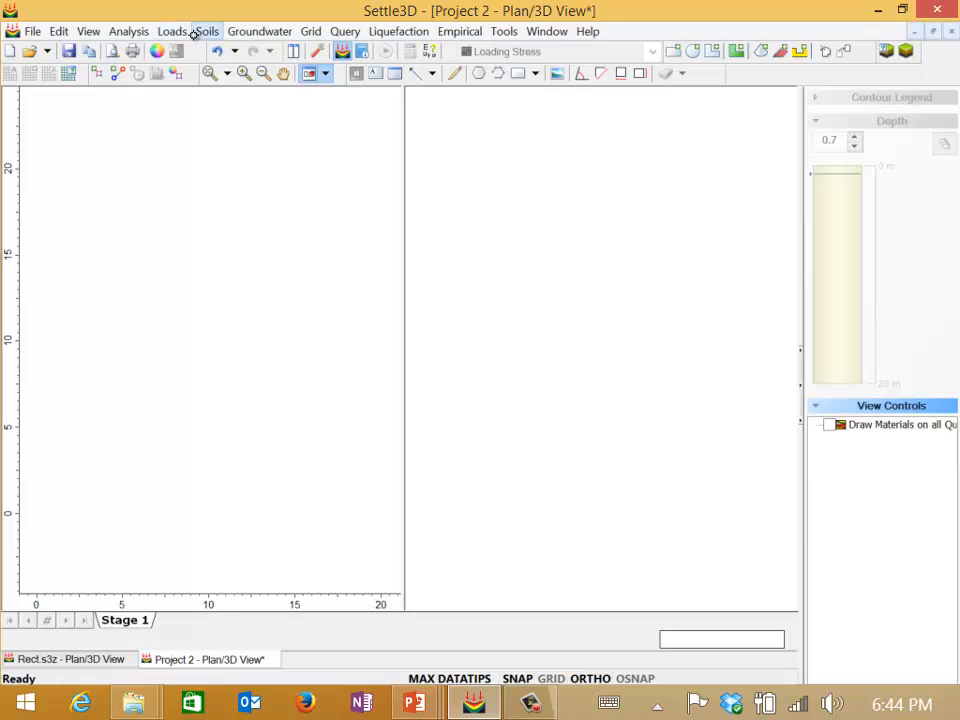
Step: For Soil Property 1, enable immediate settlement with Es and Esur 10000 kPa and switch off primary consolidation
{"action": "left_click", "coordinate": [208, 32]}
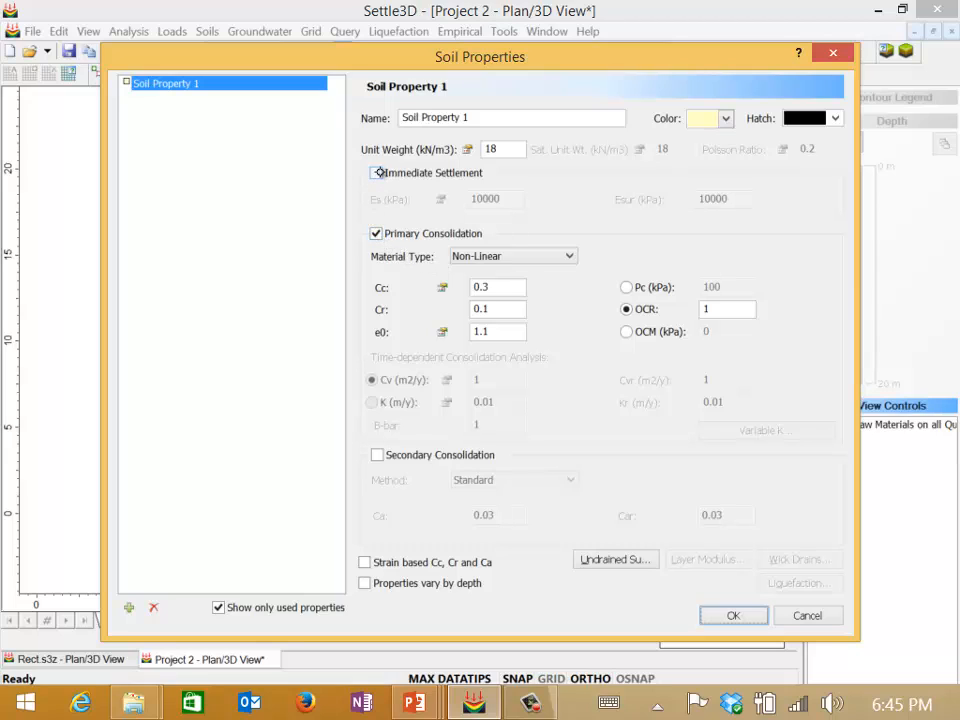
{"action": "left_click", "coordinate": [376, 172]}
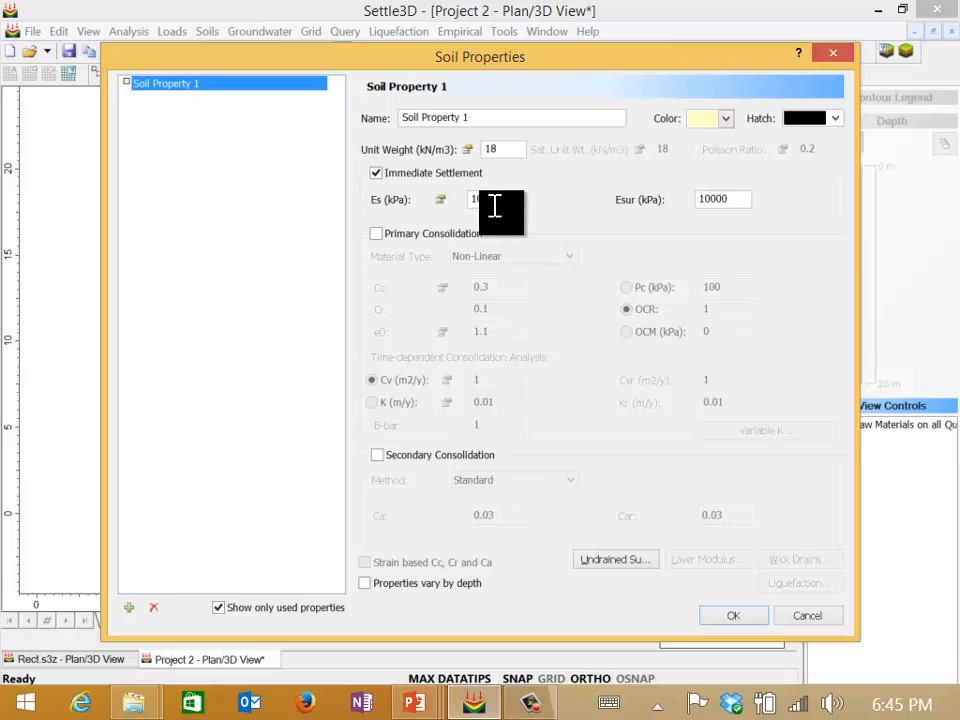
{"action": "type", "text": "00"}
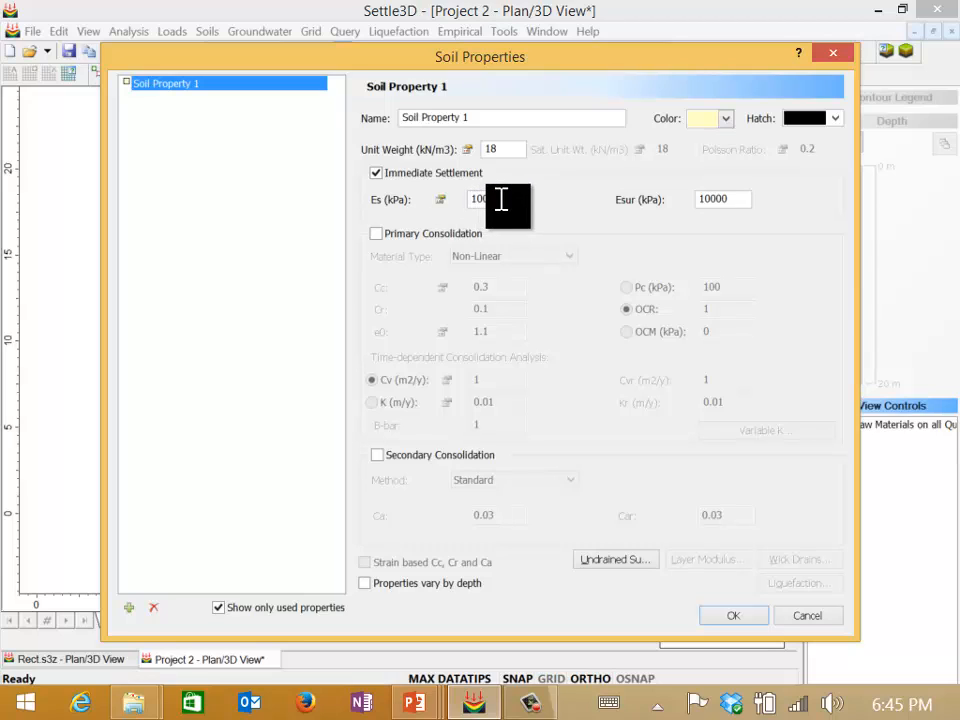
{"action": "type", "text": "10000"}
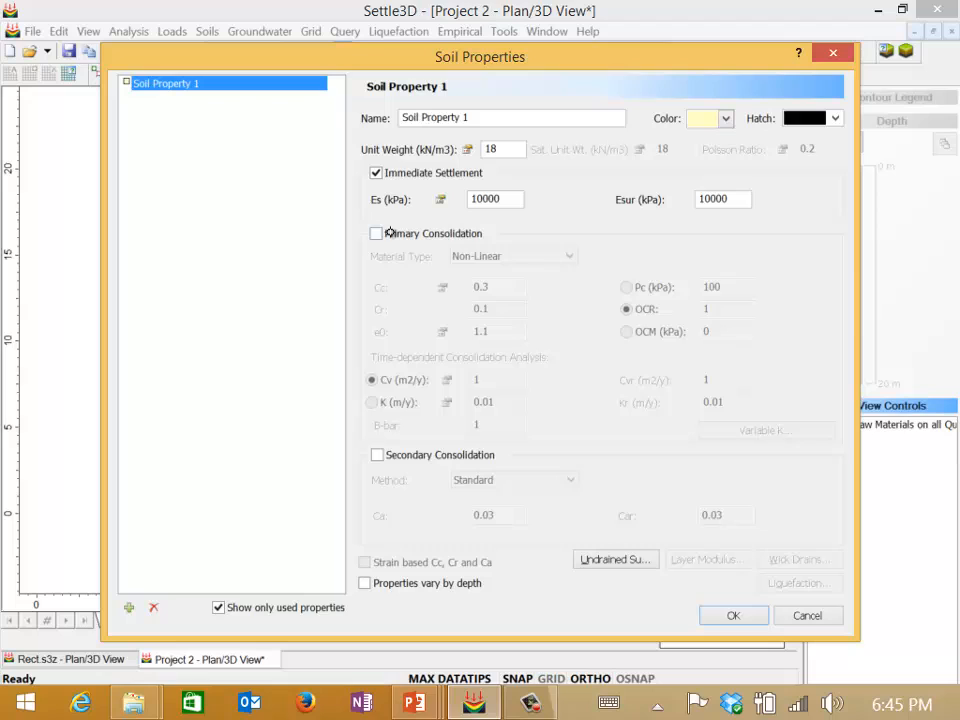
{"action": "left_click", "coordinate": [376, 232]}
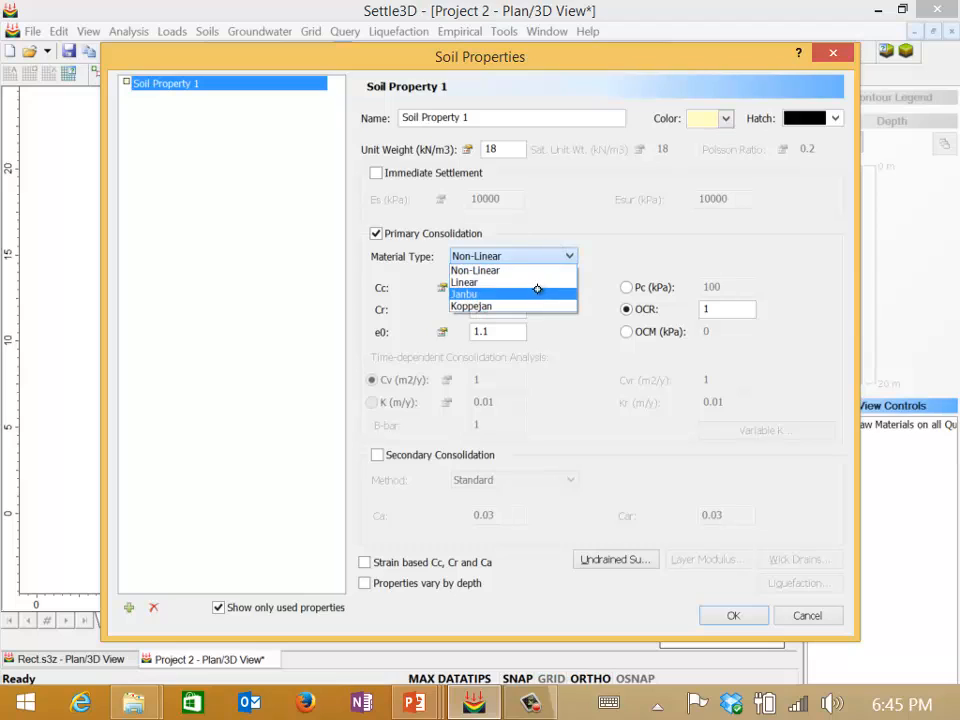
{"action": "mouse_move", "coordinate": [528, 282]}
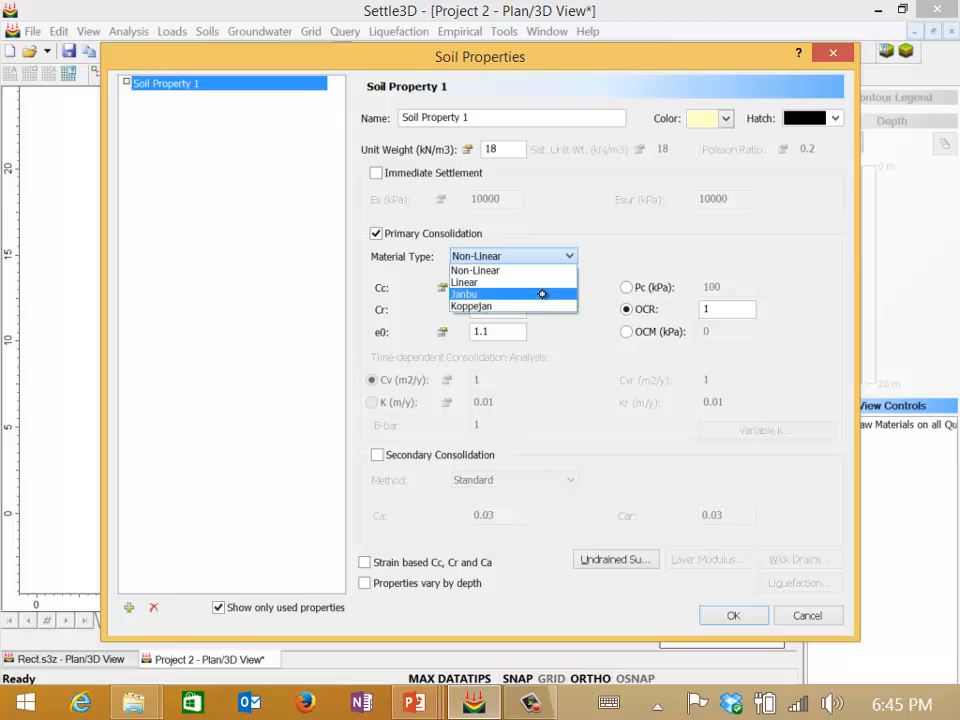
{"action": "mouse_move", "coordinate": [512, 306]}
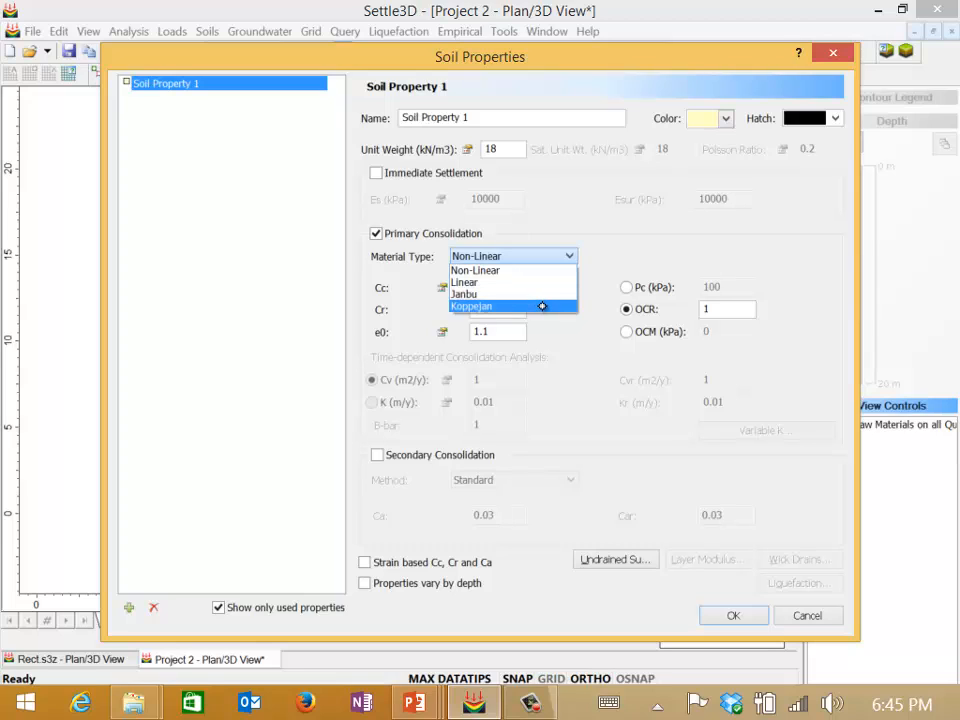
{"action": "mouse_move", "coordinate": [512, 270]}
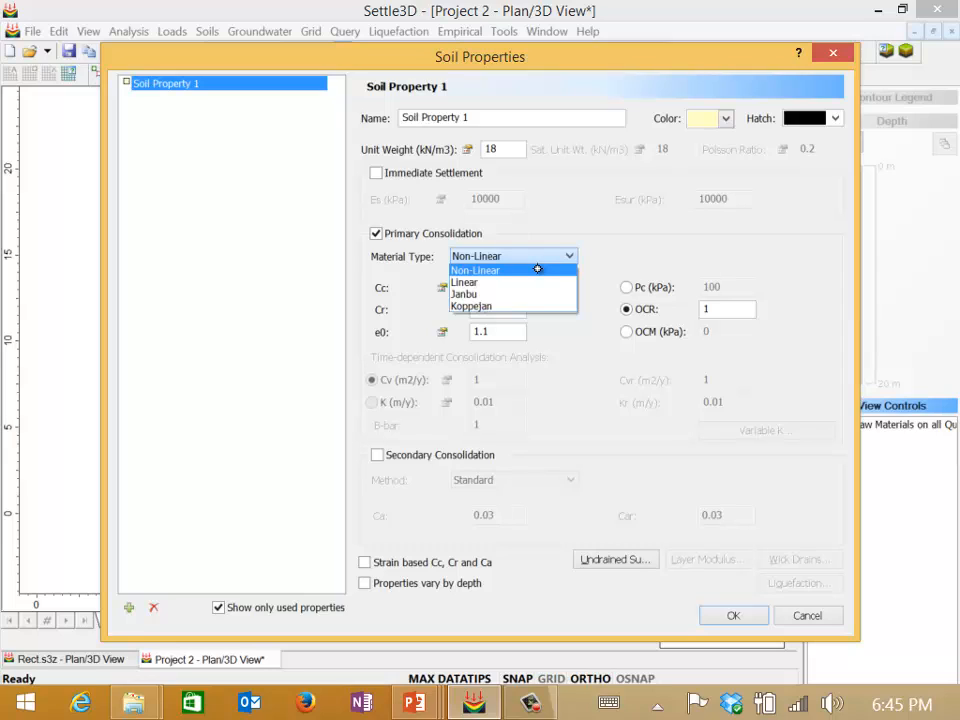
{"action": "mouse_move", "coordinate": [384, 248]}
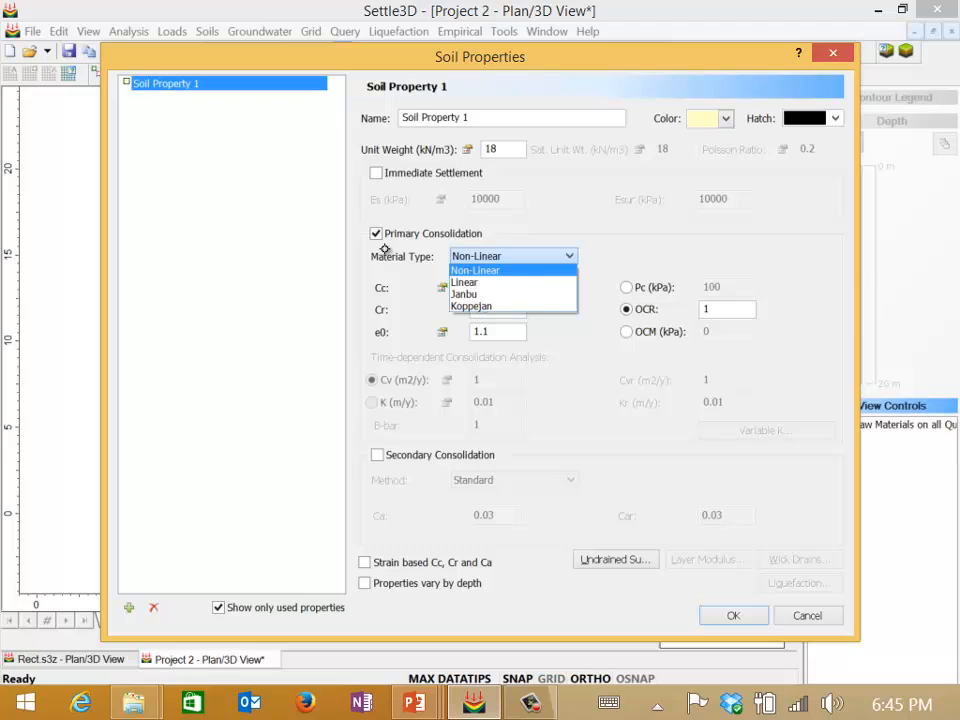
{"action": "left_click", "coordinate": [476, 270]}
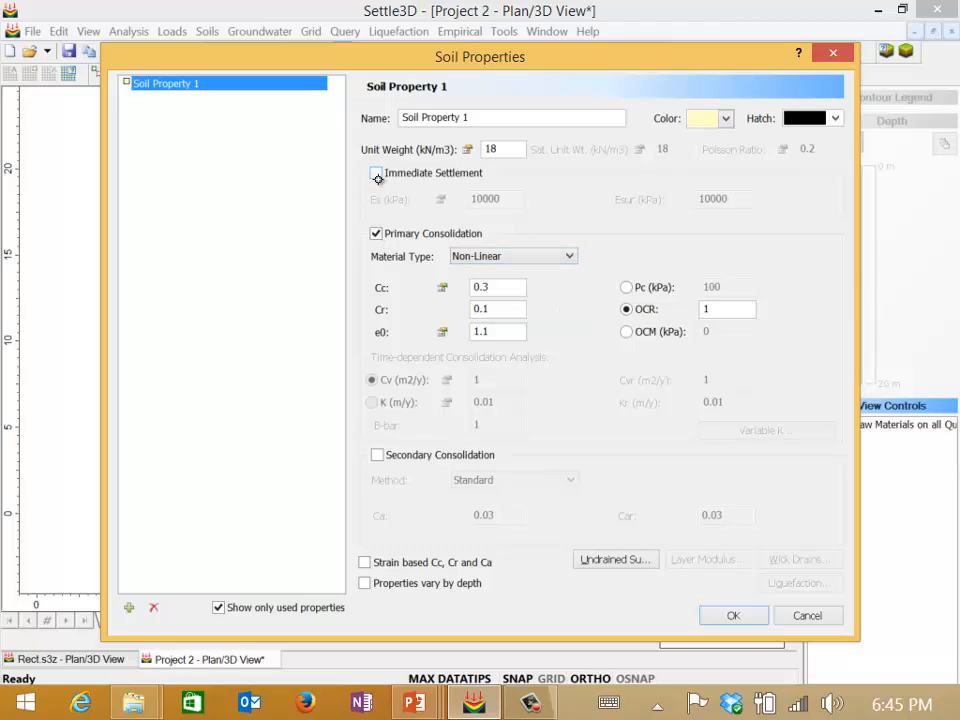
{"action": "left_click", "coordinate": [376, 172]}
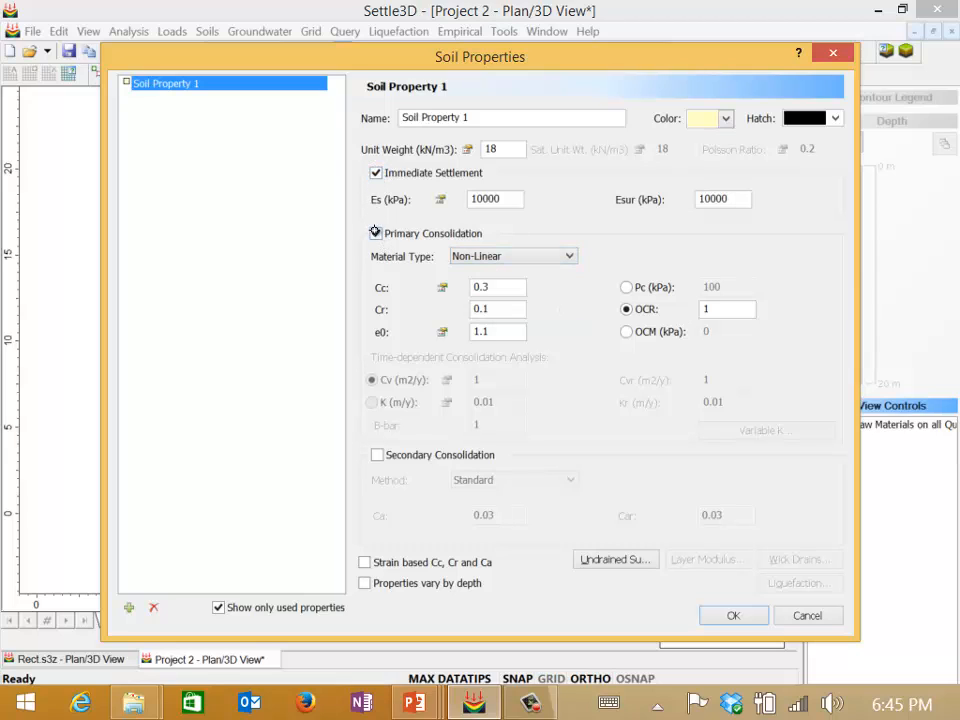
{"action": "left_click", "coordinate": [376, 232]}
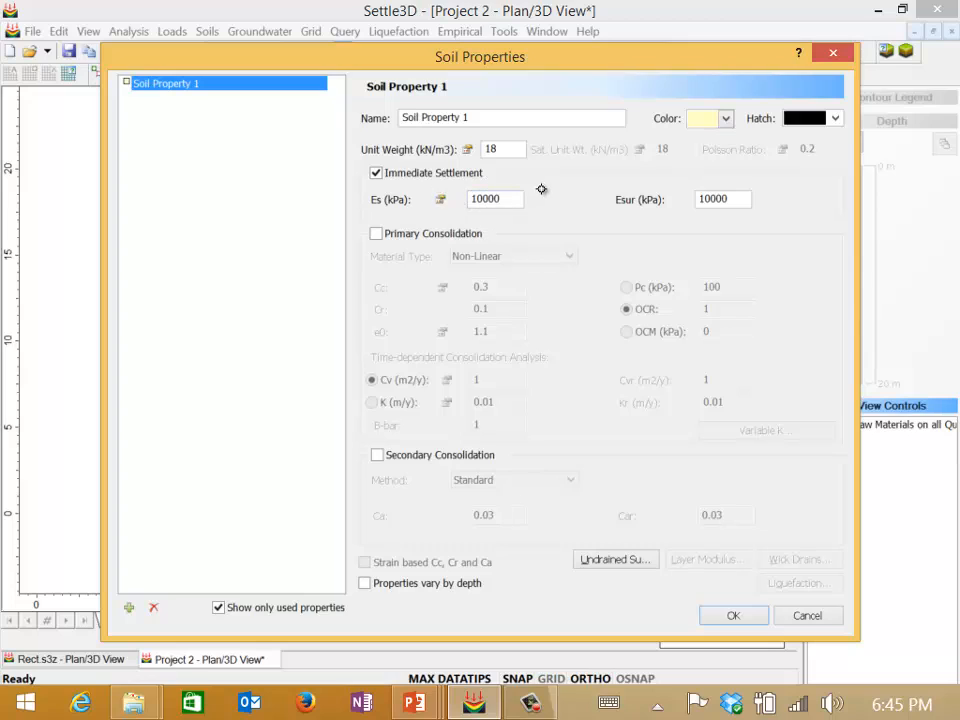
{"action": "mouse_move", "coordinate": [660, 204]}
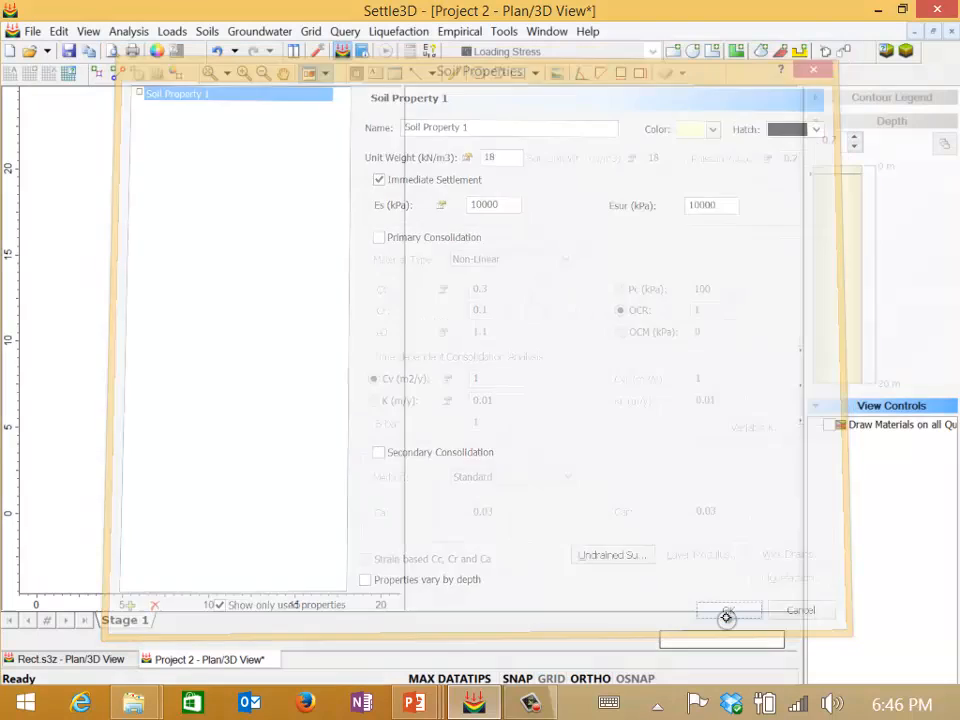
Step: Accept Soil Property 1 and start adding a polygonal load from the Loads menu
{"action": "left_click", "coordinate": [728, 610]}
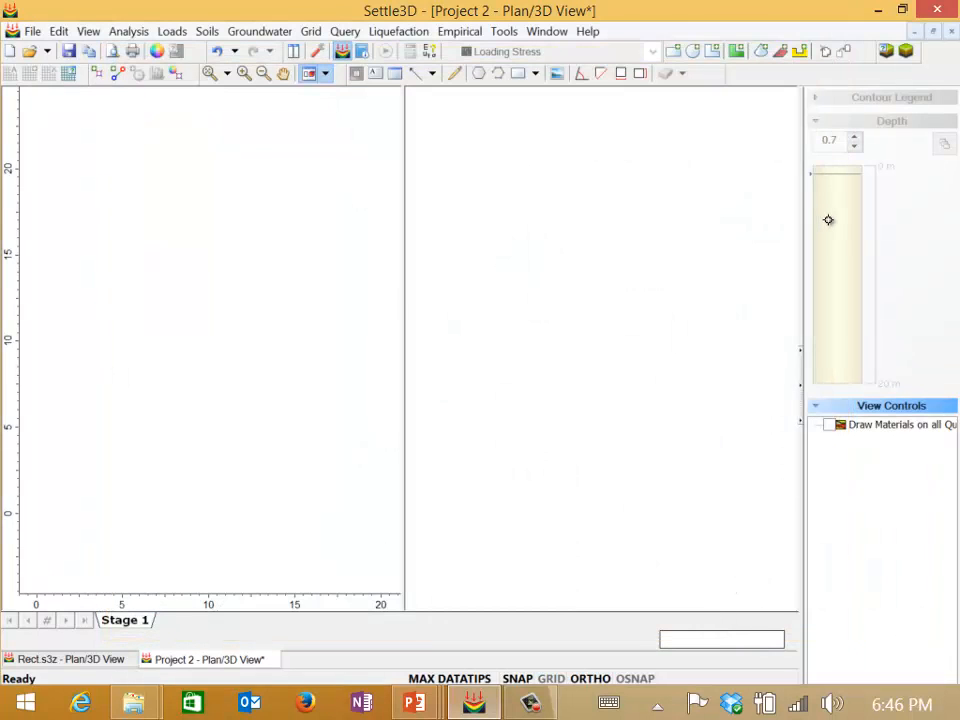
{"action": "left_click", "coordinate": [172, 32]}
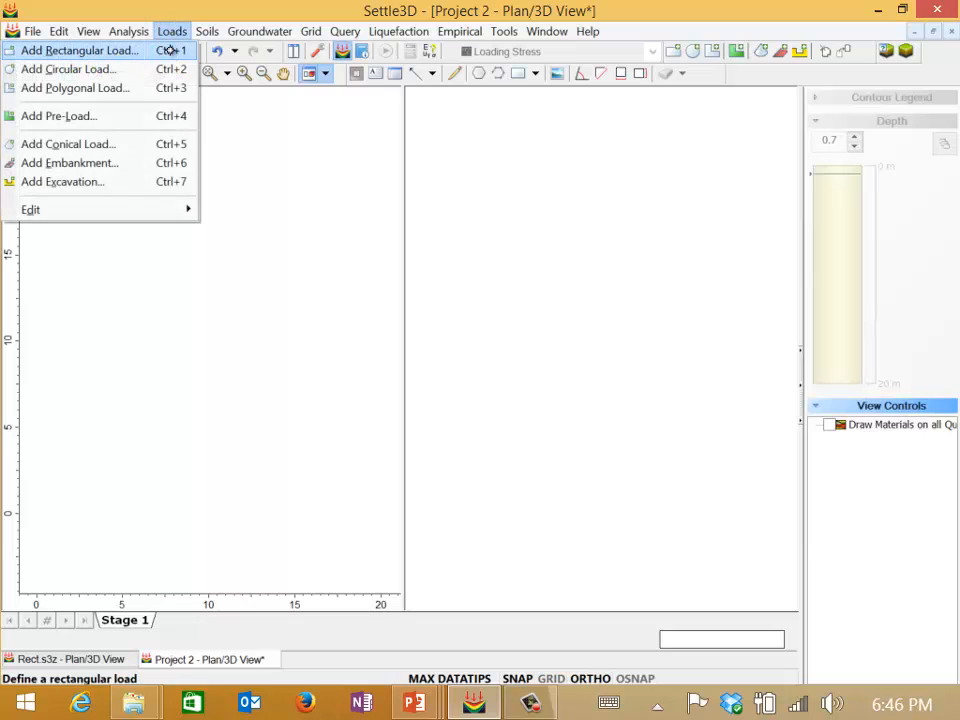
{"action": "mouse_move", "coordinate": [68, 68]}
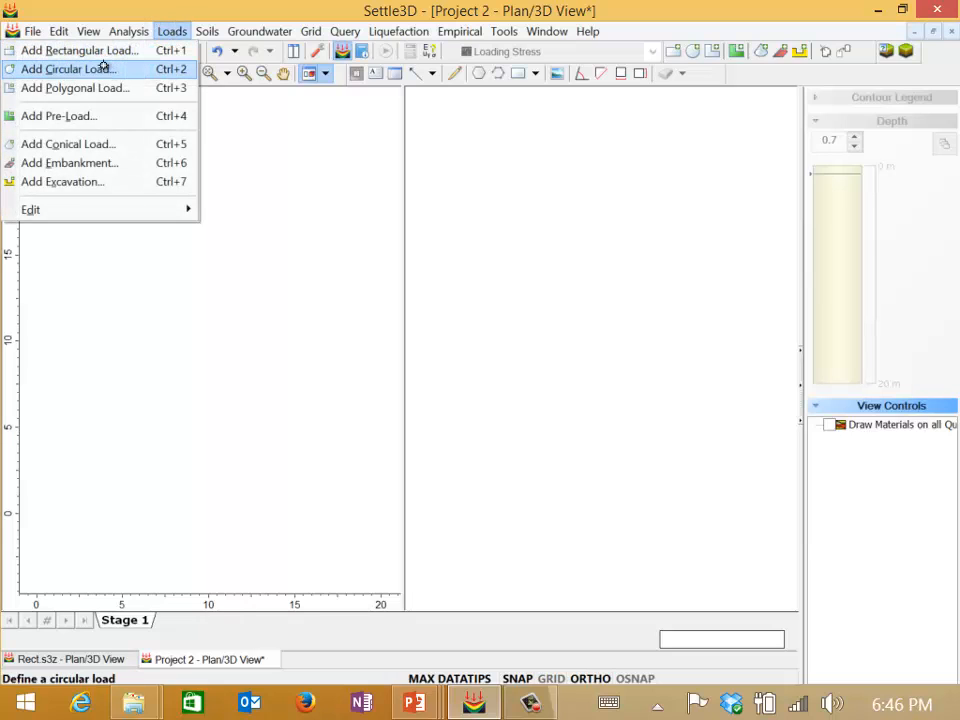
{"action": "mouse_move", "coordinate": [58, 116]}
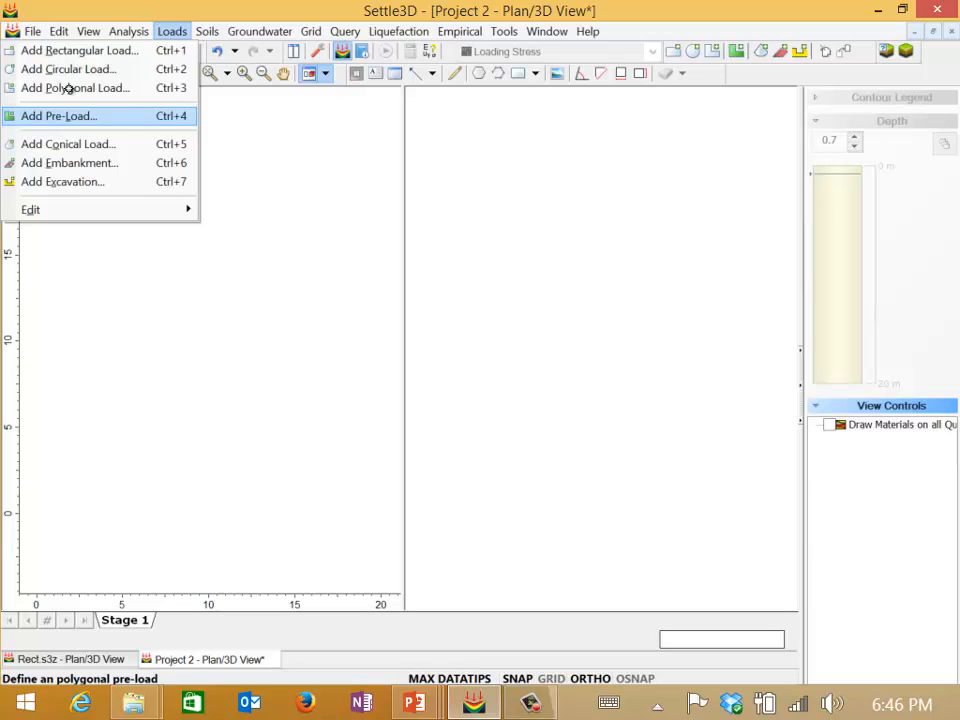
{"action": "left_click", "coordinate": [56, 114]}
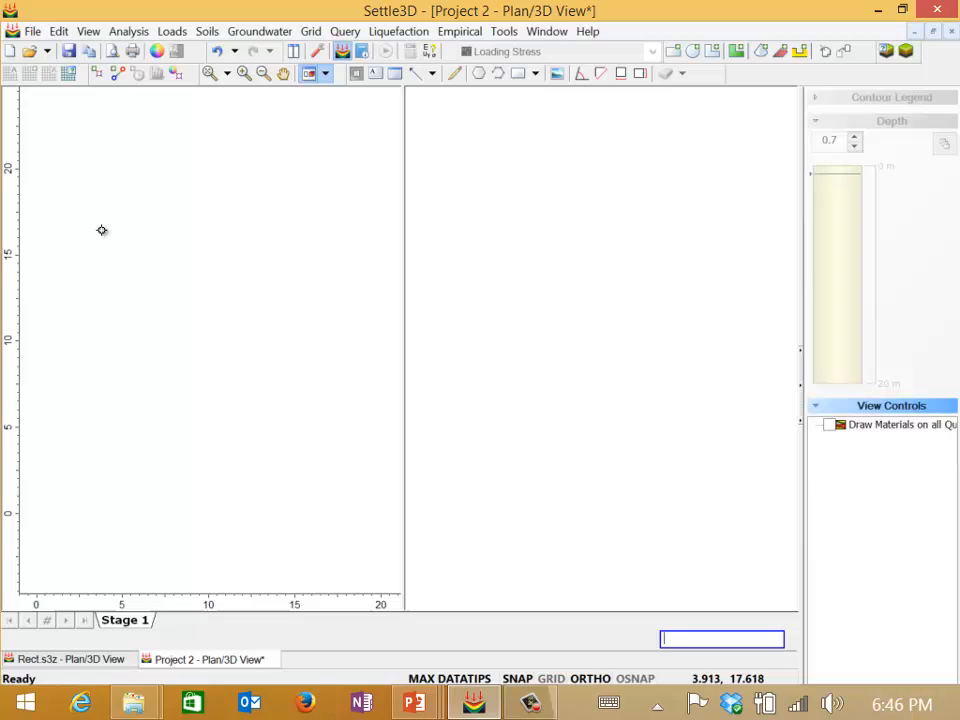
{"action": "mouse_move", "coordinate": [96, 270]}
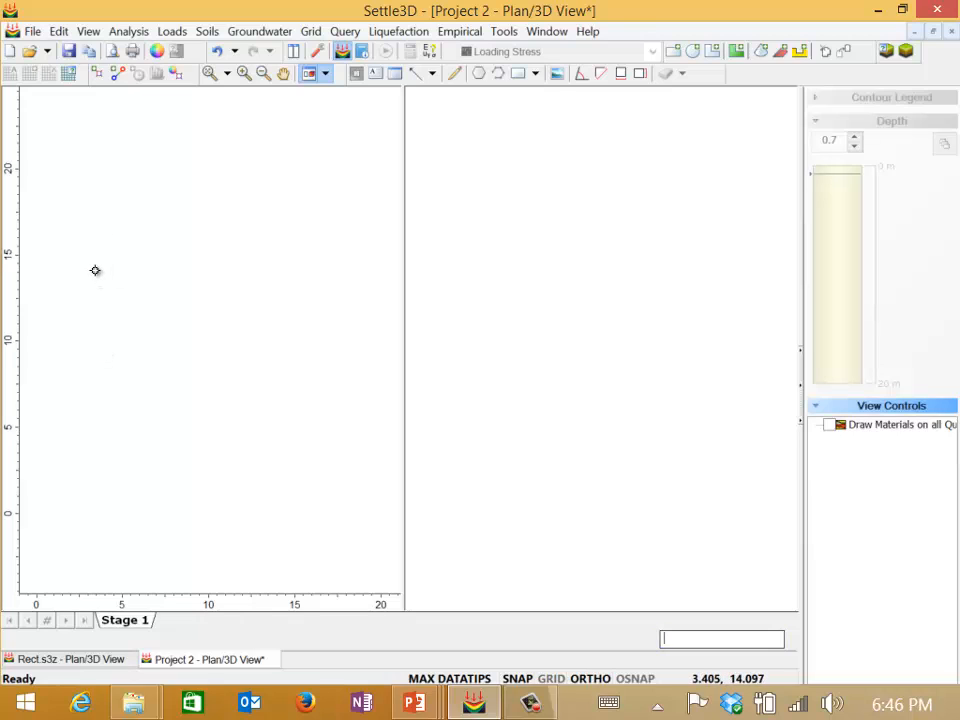
{"action": "mouse_move", "coordinate": [100, 292]}
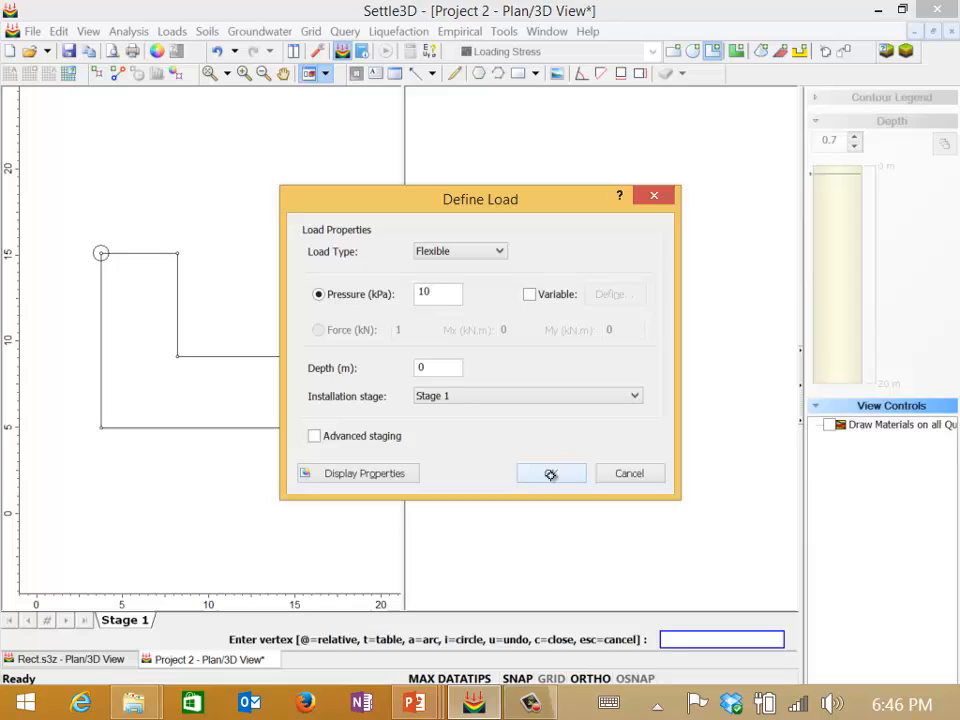
Step: Confirm the flexible 10 kPa L-shaped load and orbit the 3D model to inspect it on the soil block
{"action": "left_click", "coordinate": [552, 472]}
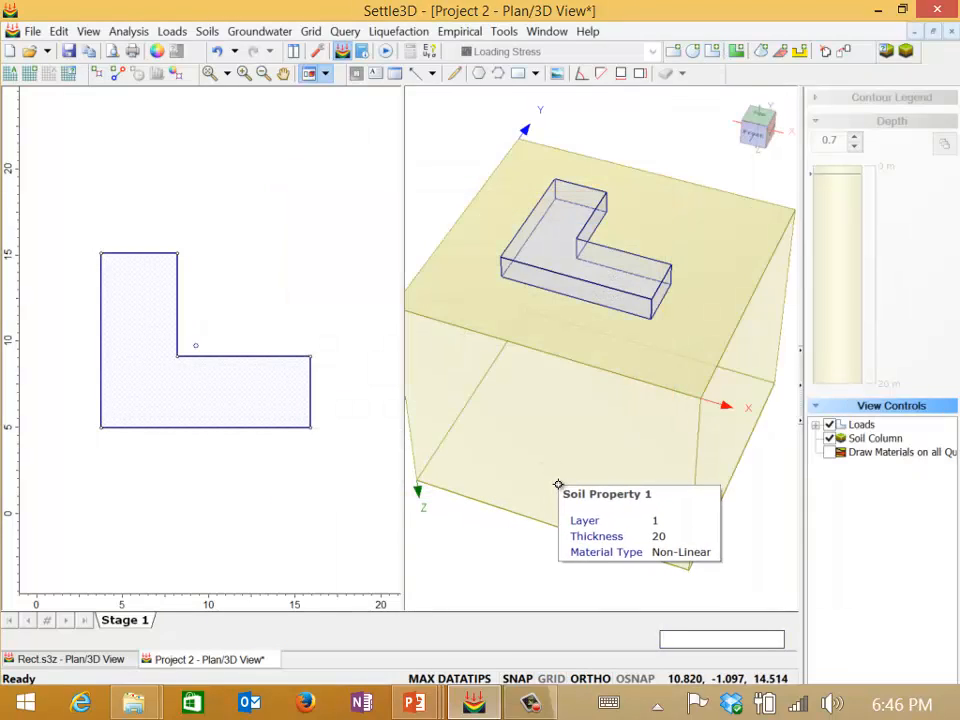
{"action": "left_click_drag", "start_coordinate": [556, 484], "coordinate": [504, 438]}
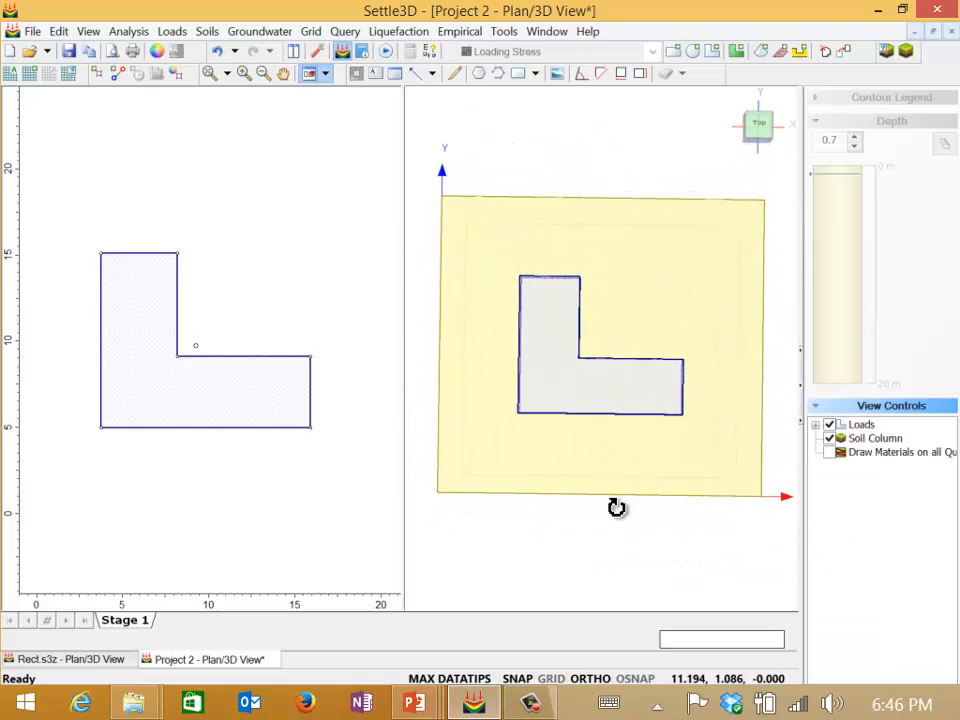
{"action": "left_click_drag", "start_coordinate": [616, 508], "coordinate": [620, 320]}
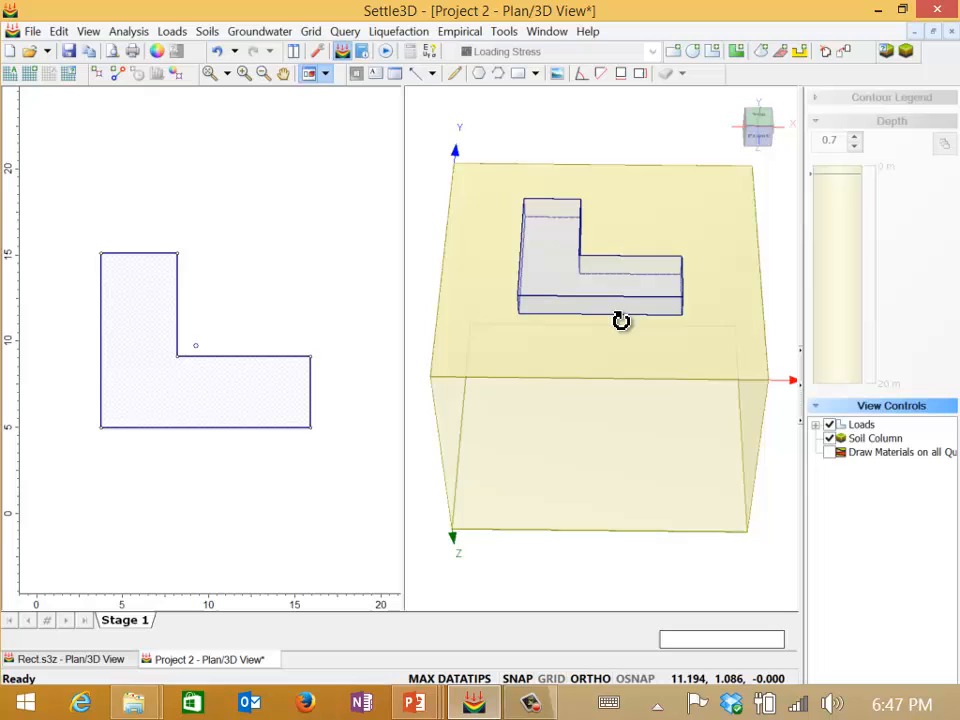
{"action": "left_click_drag", "start_coordinate": [620, 320], "coordinate": [580, 512]}
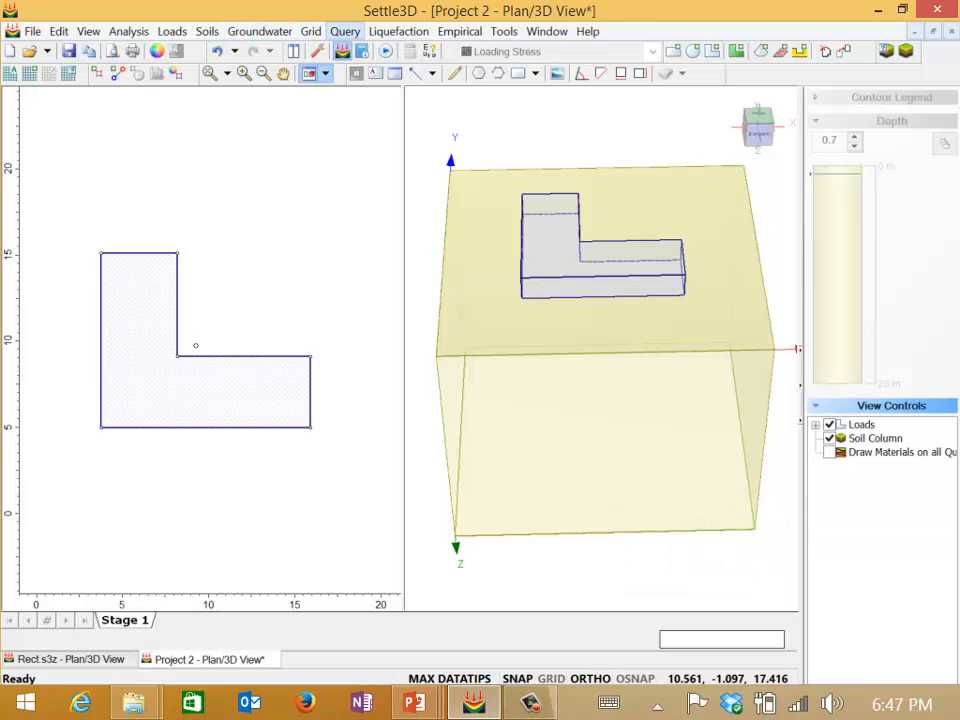
{"action": "left_click", "coordinate": [344, 32]}
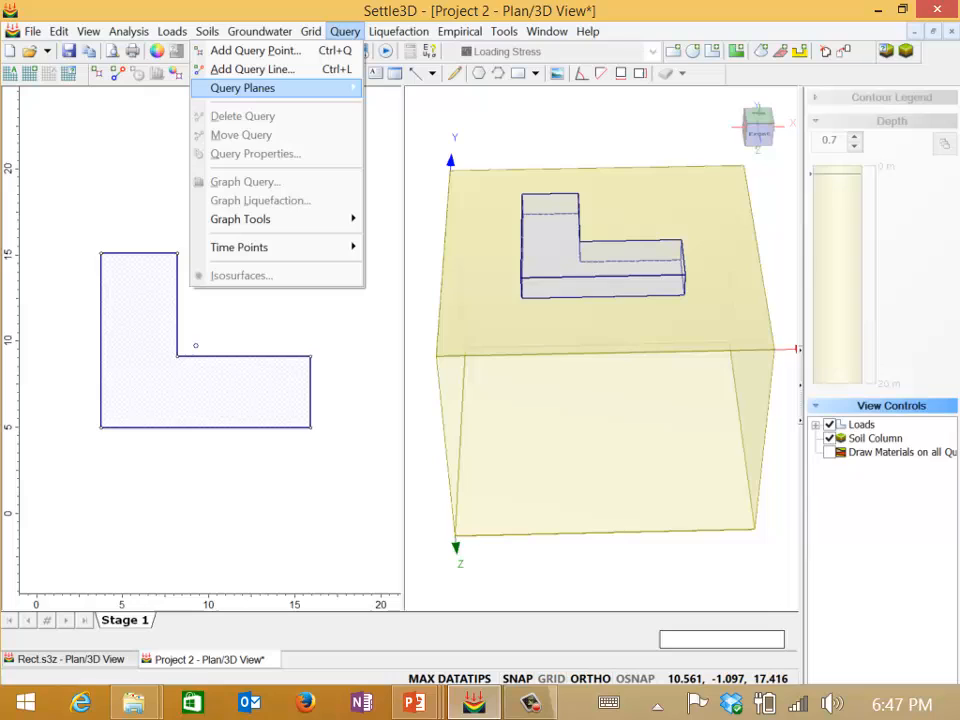
{"action": "left_click", "coordinate": [252, 68]}
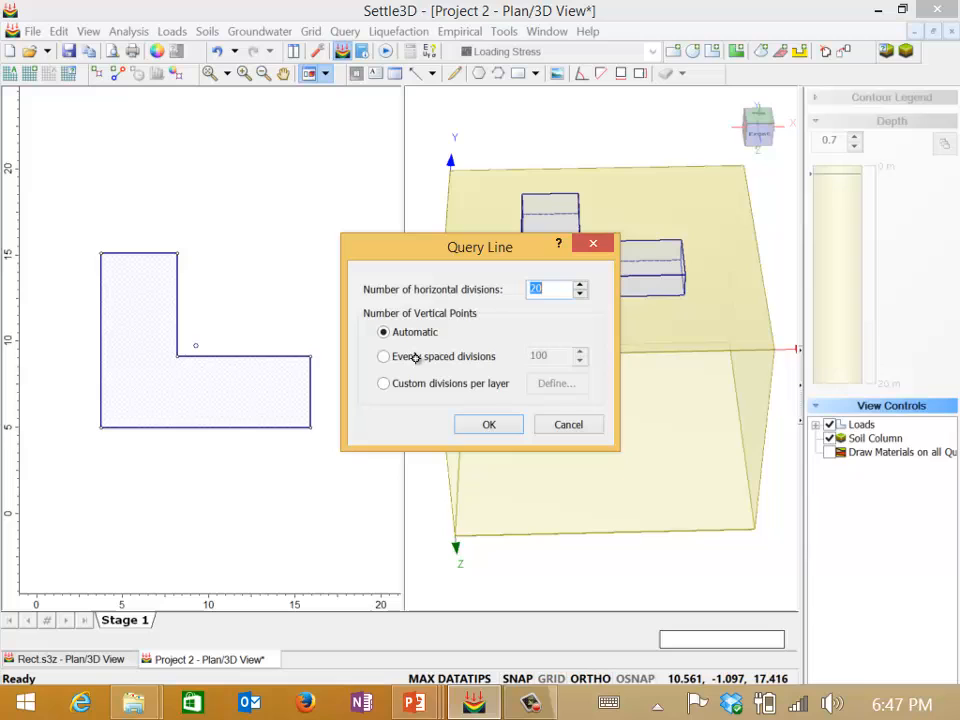
{"action": "mouse_move", "coordinate": [494, 312]}
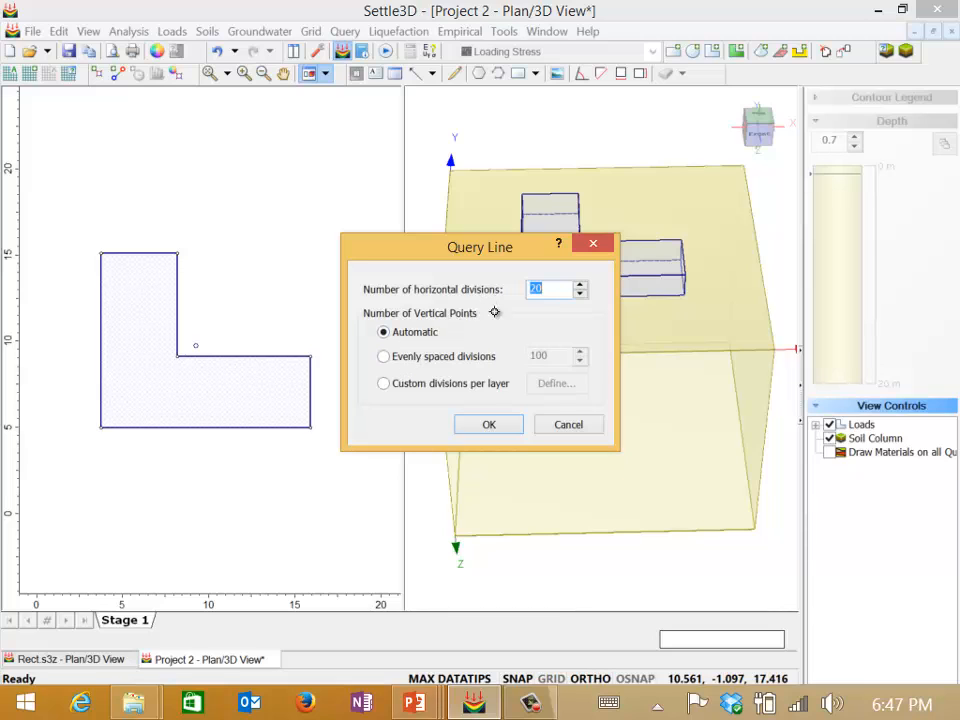
{"action": "left_click", "coordinate": [488, 424]}
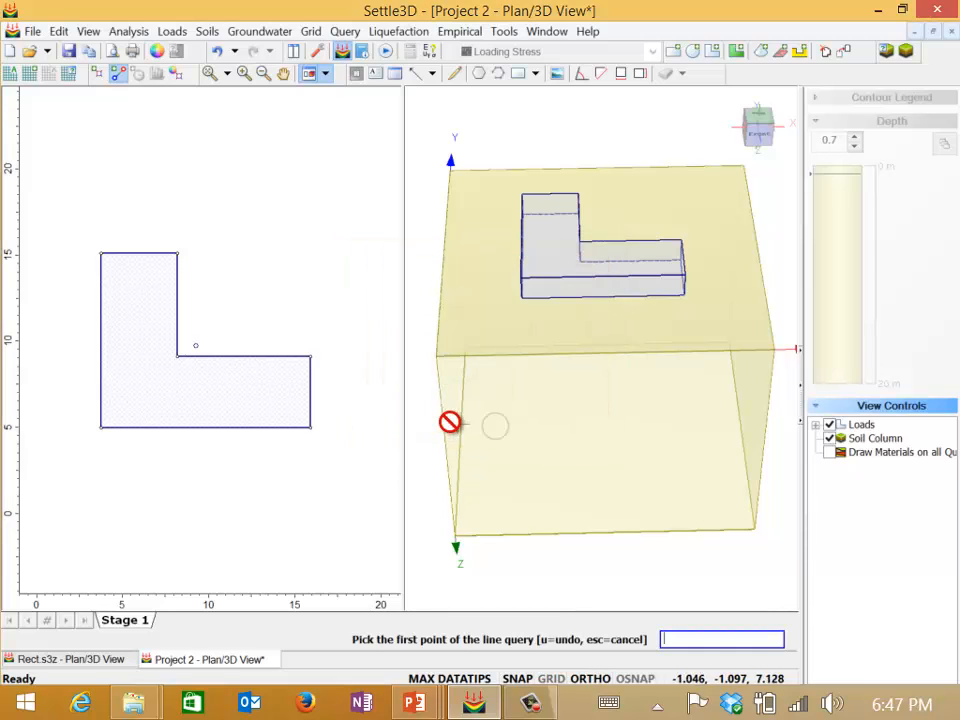
{"action": "mouse_move", "coordinate": [336, 356]}
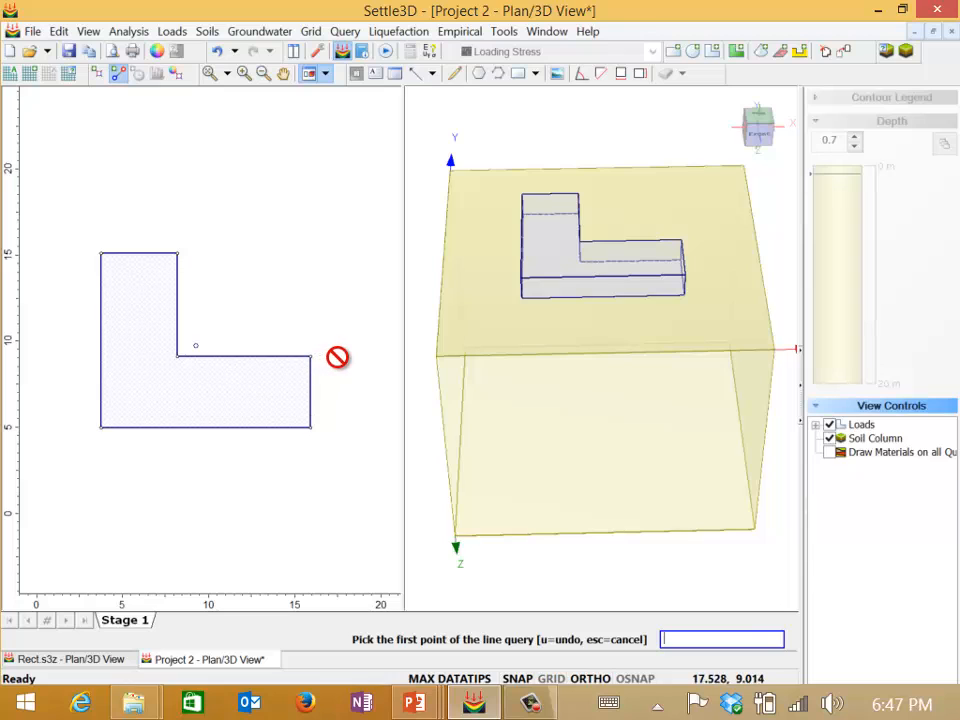
{"action": "left_click", "coordinate": [344, 356]}
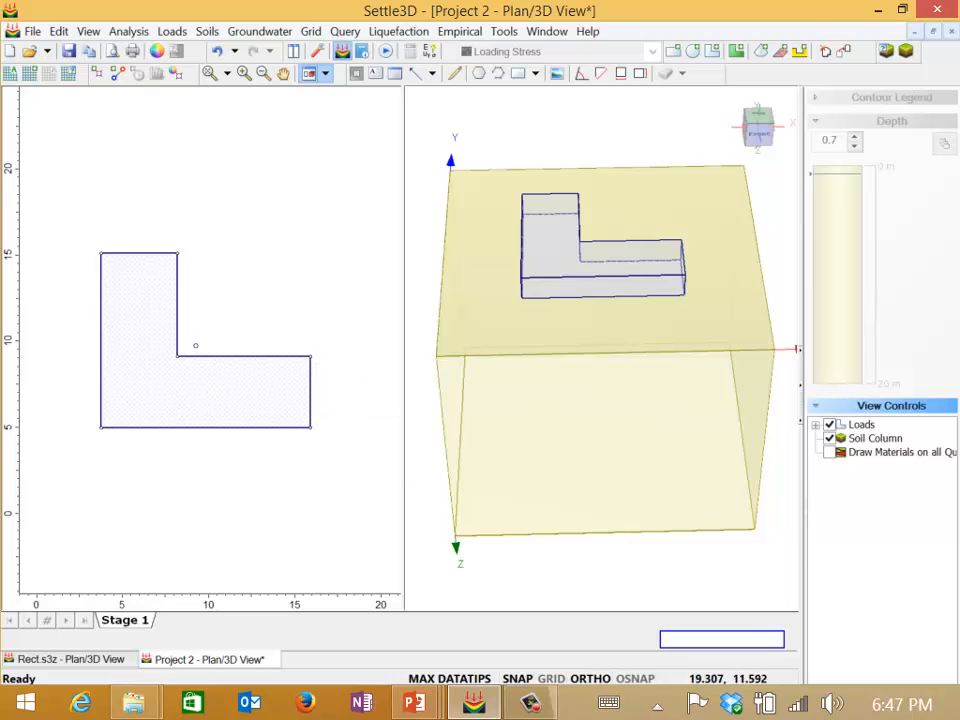
Step: Start a query line with default divisions and place its first point at the load's right edge
{"action": "left_click", "coordinate": [344, 32]}
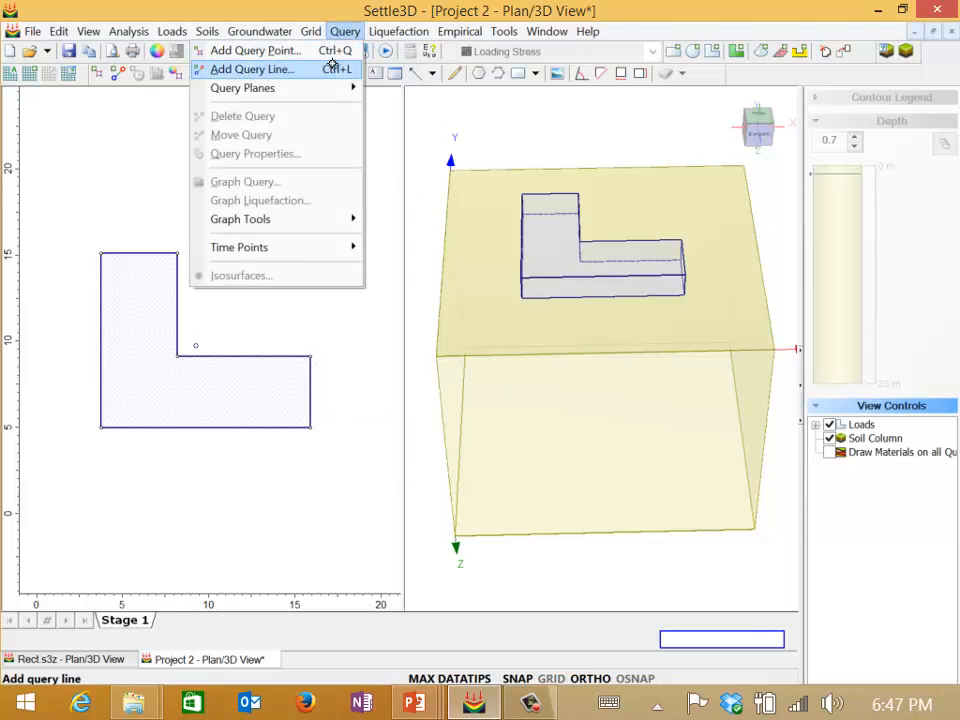
{"action": "left_click", "coordinate": [252, 68]}
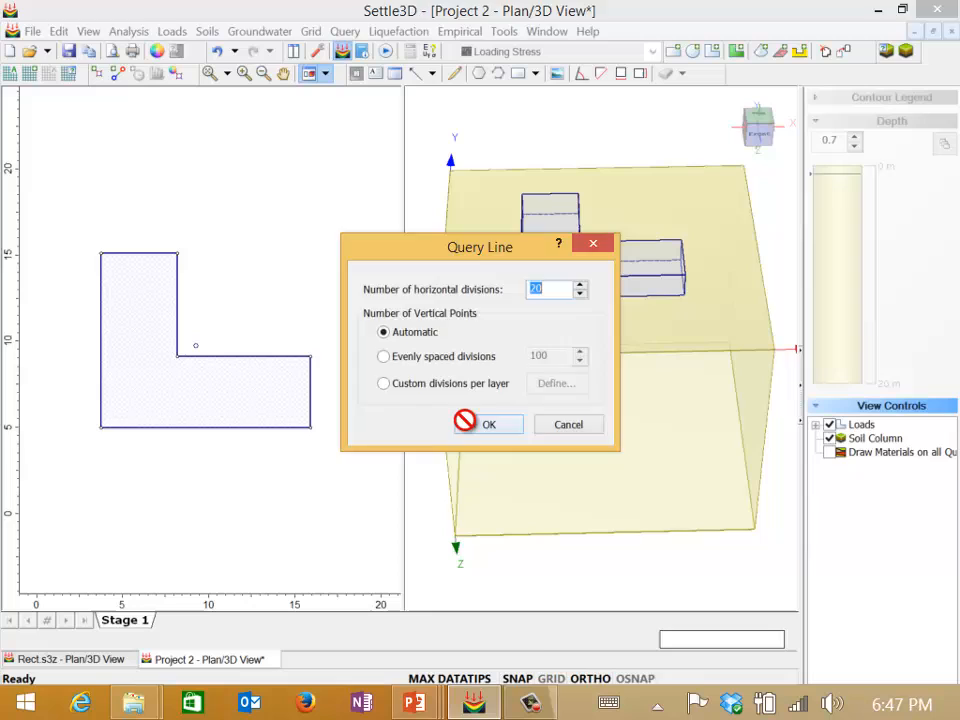
{"action": "left_click", "coordinate": [488, 424]}
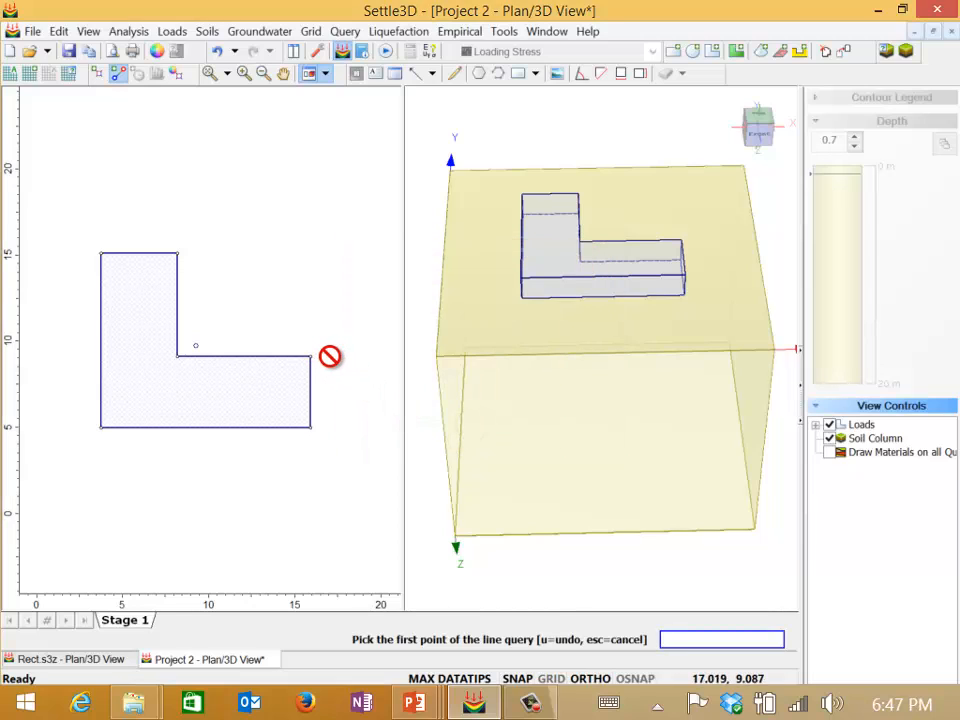
{"action": "left_click", "coordinate": [330, 356]}
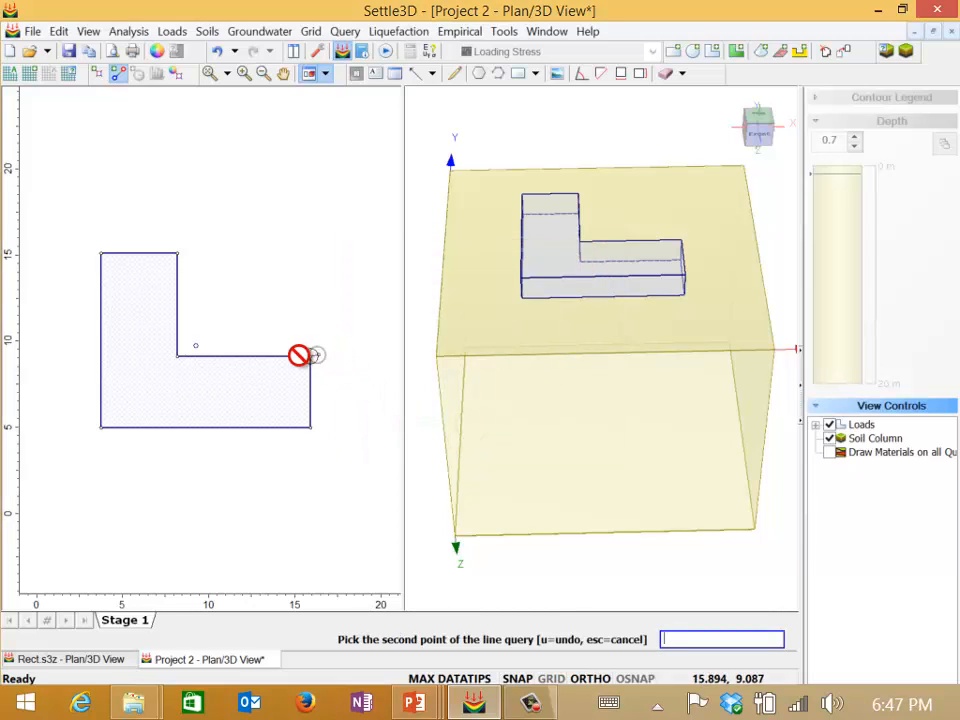
{"action": "mouse_move", "coordinate": [62, 358]}
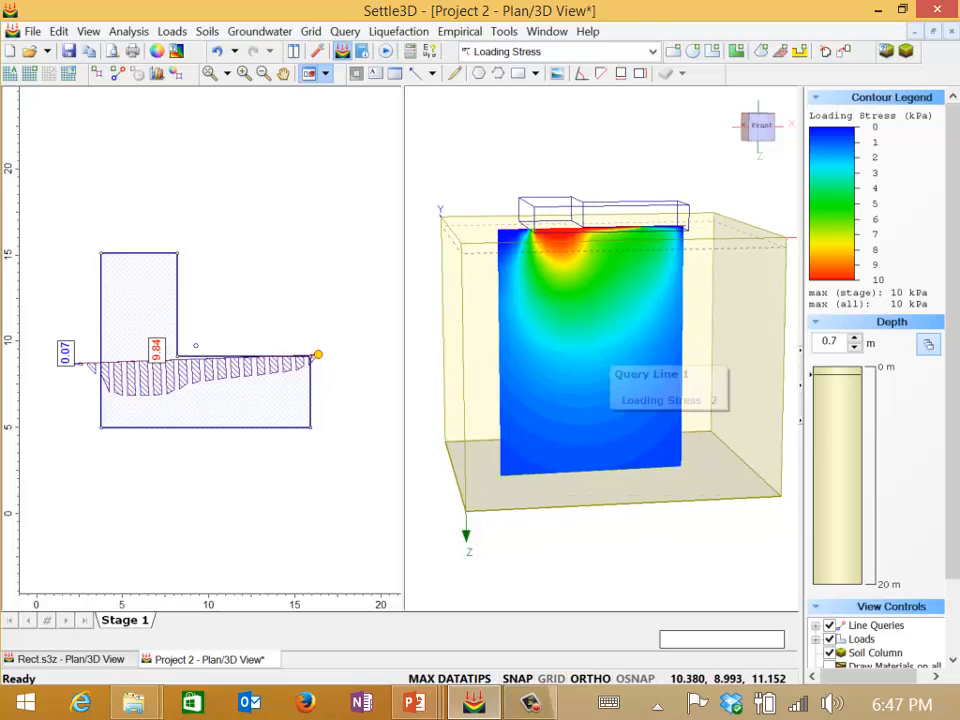
Step: Contour immediate settlement (max about 0.0073 m) and move the slice to about 2 m and 0.7 m depth
{"action": "left_click", "coordinate": [652, 52]}
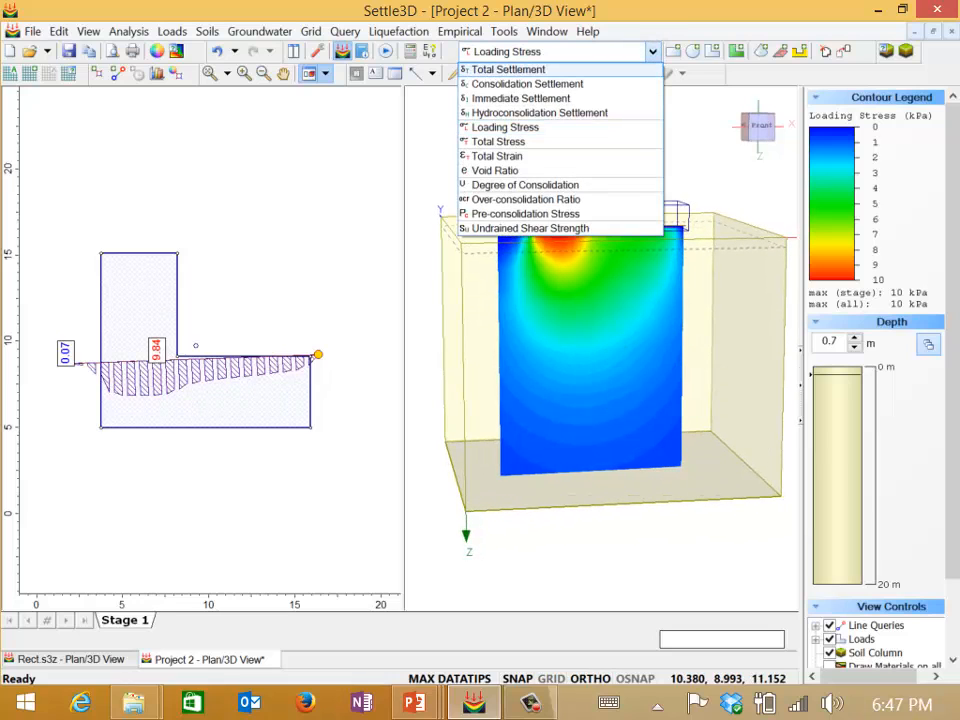
{"action": "left_click", "coordinate": [520, 98]}
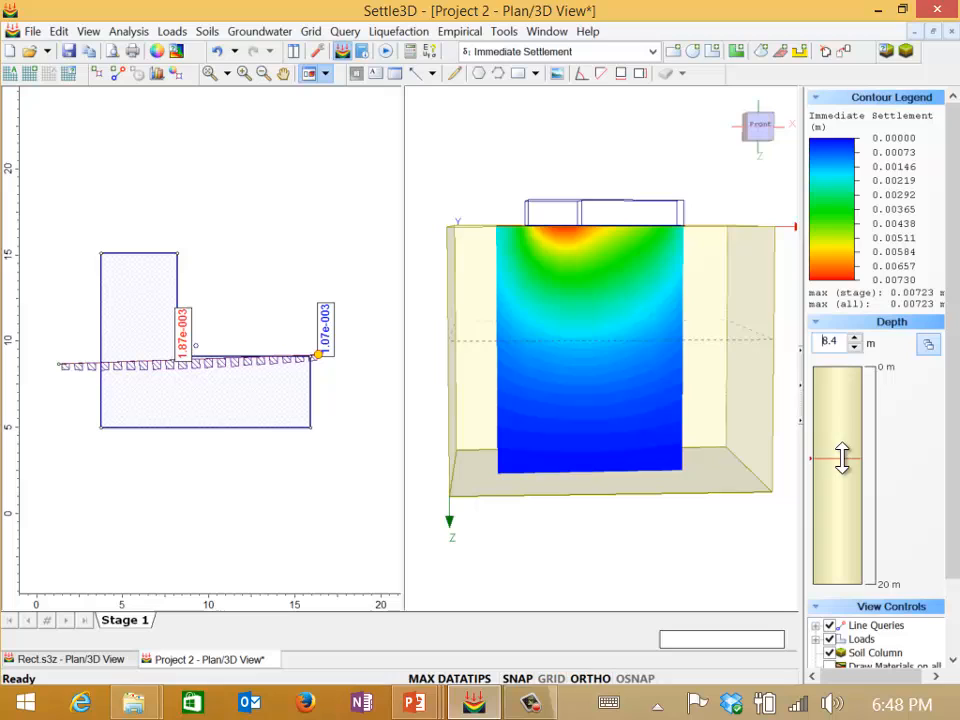
{"action": "left_click_drag", "start_coordinate": [842, 458], "coordinate": [840, 390]}
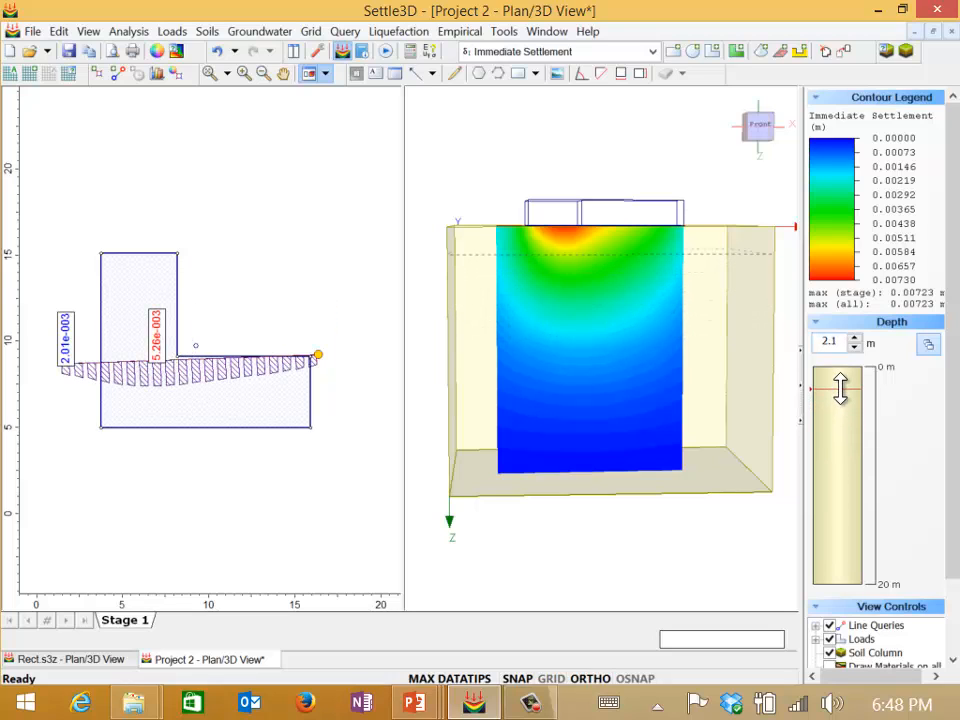
{"action": "left_click_drag", "start_coordinate": [840, 388], "coordinate": [832, 372]}
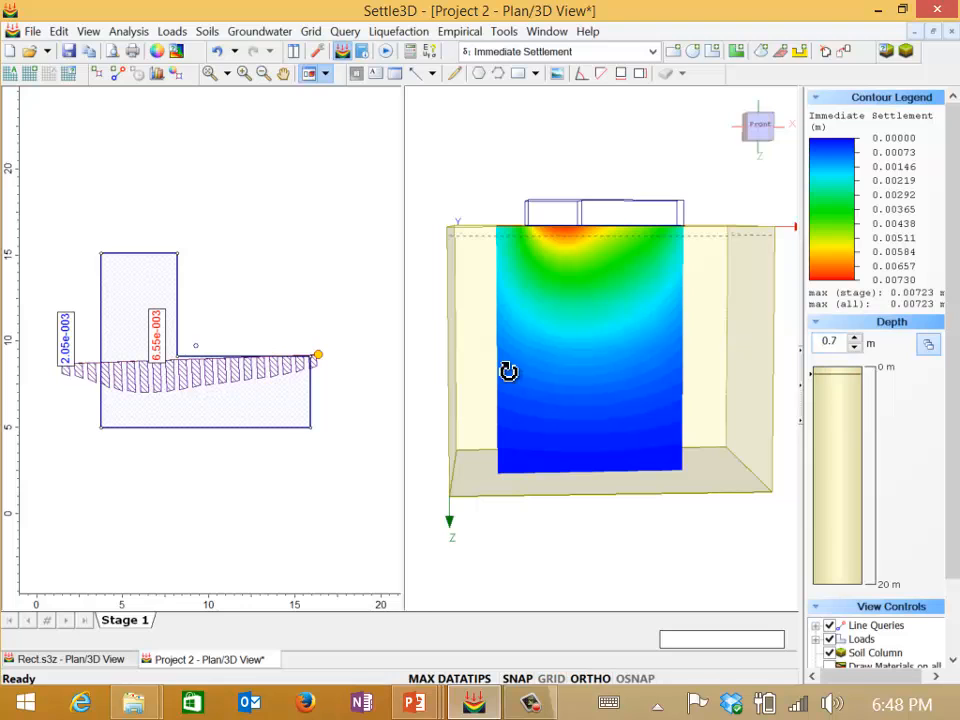
{"action": "left_click_drag", "start_coordinate": [510, 372], "coordinate": [528, 464]}
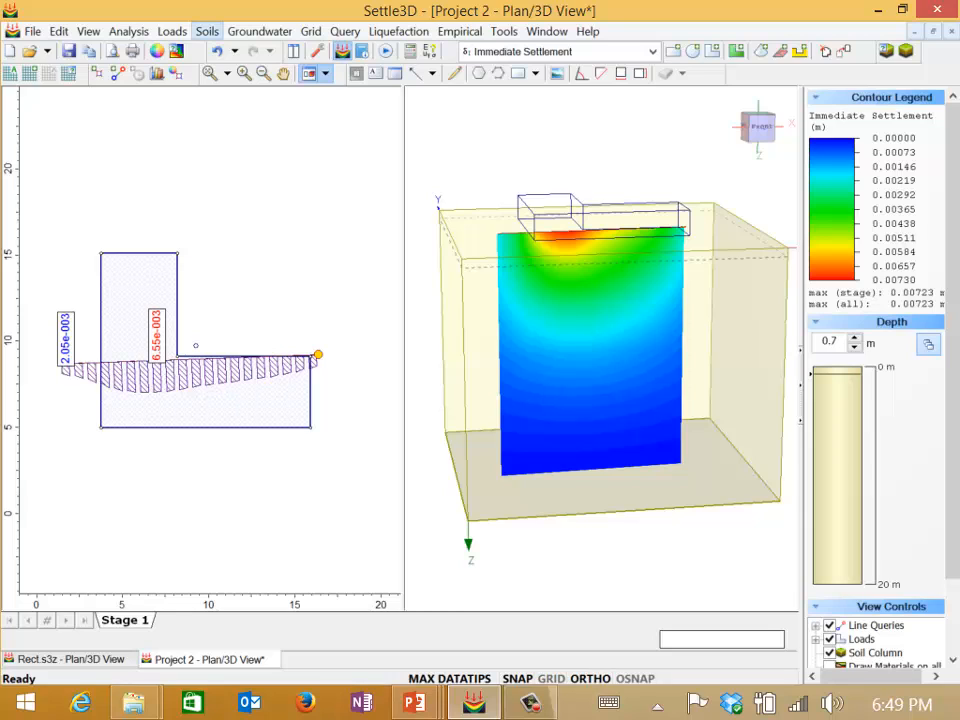
Step: Select Soil Property 2, enable immediate settlement with Es 100000000, and confirm
{"action": "left_click", "coordinate": [206, 32]}
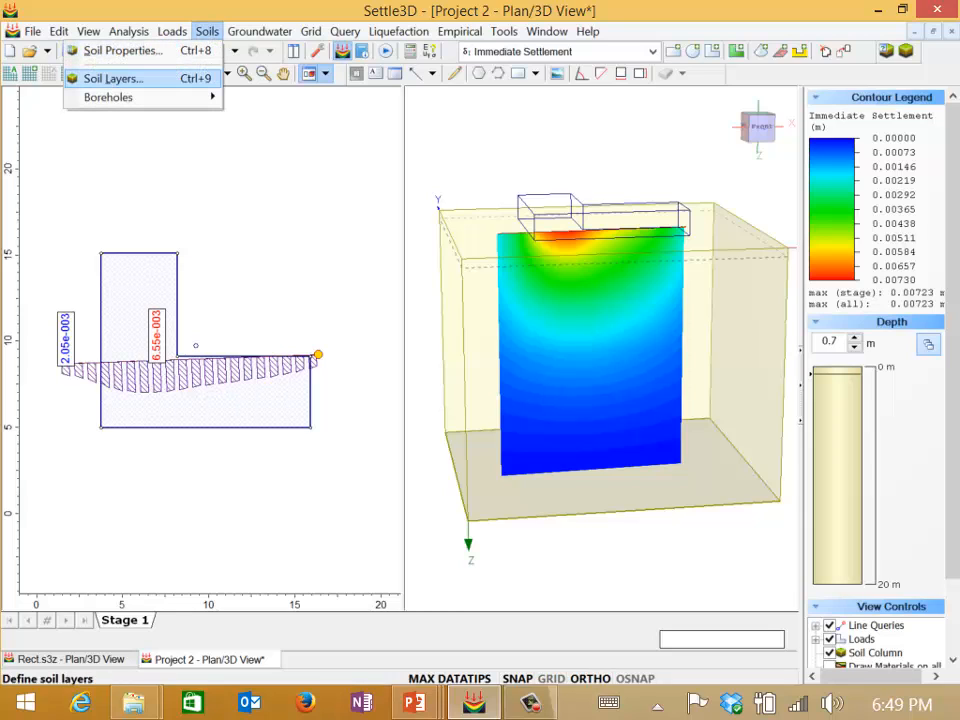
{"action": "left_click", "coordinate": [122, 50]}
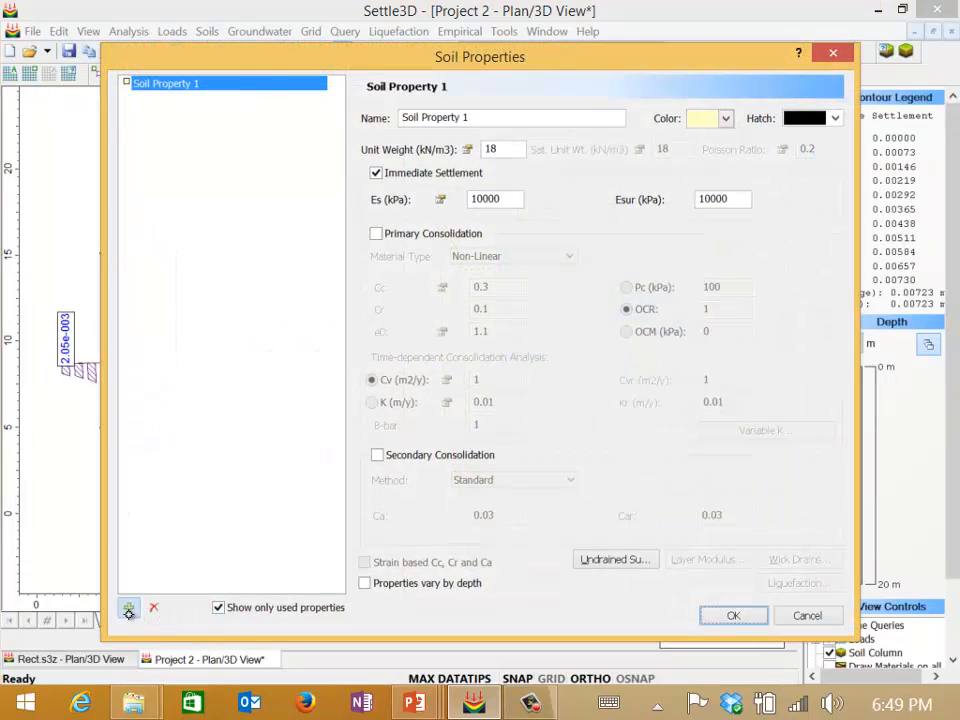
{"action": "left_click", "coordinate": [128, 608]}
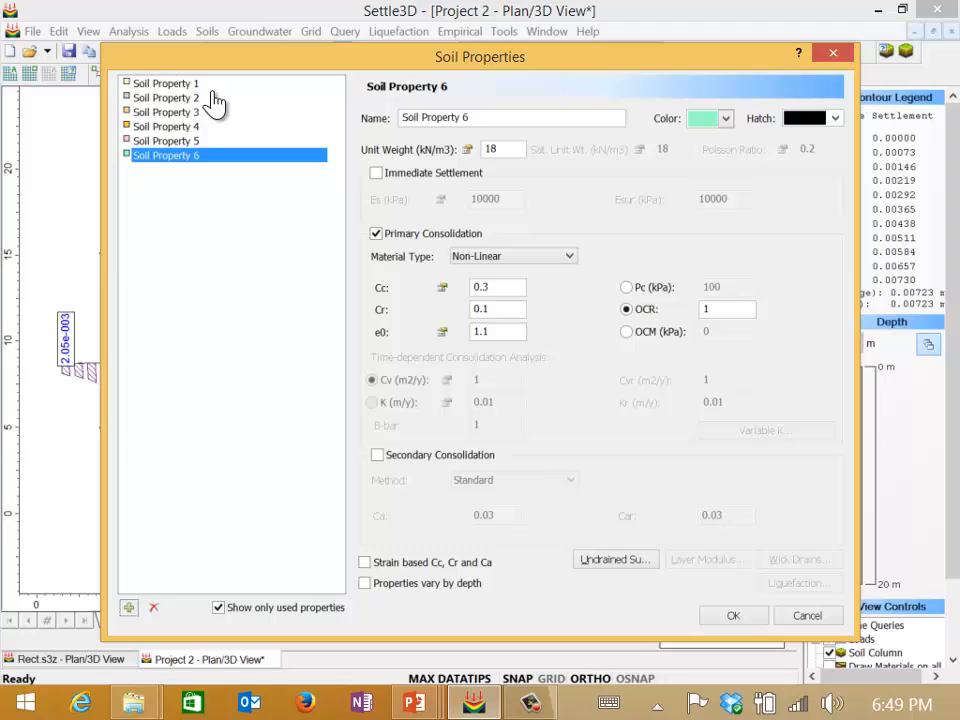
{"action": "left_click", "coordinate": [166, 96]}
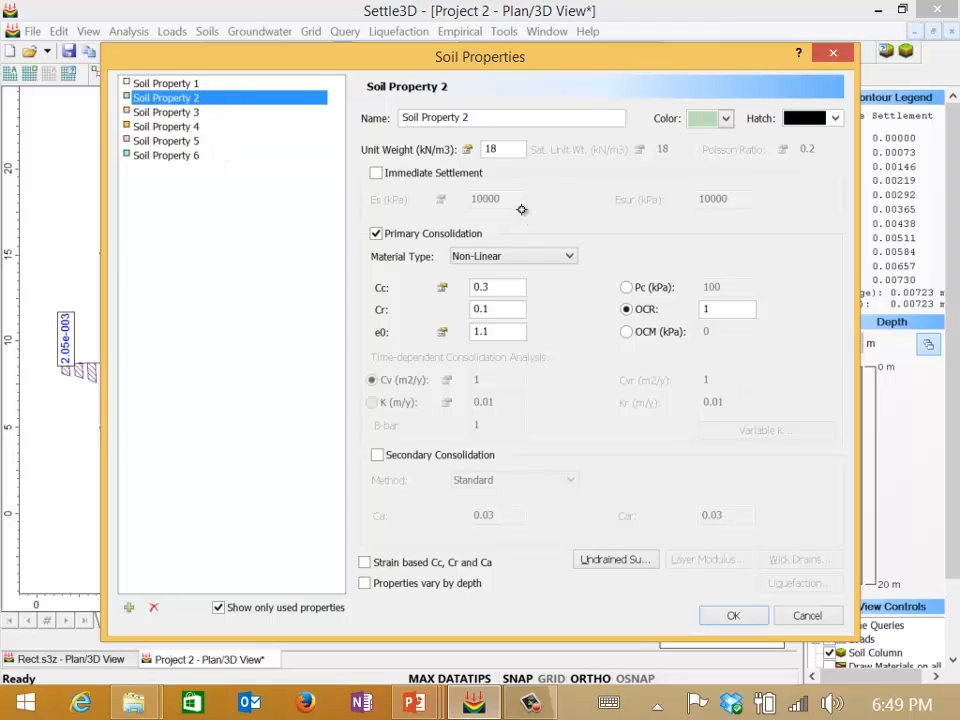
{"action": "left_click", "coordinate": [376, 172]}
{"action": "type", "text": "0000"}
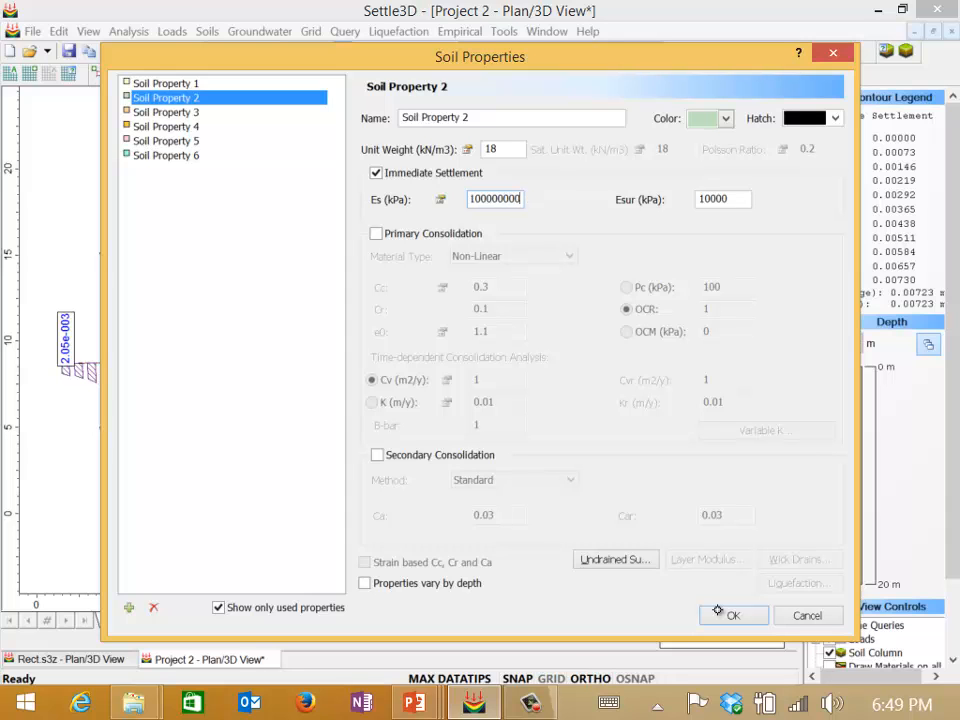
{"action": "left_click", "coordinate": [732, 616]}
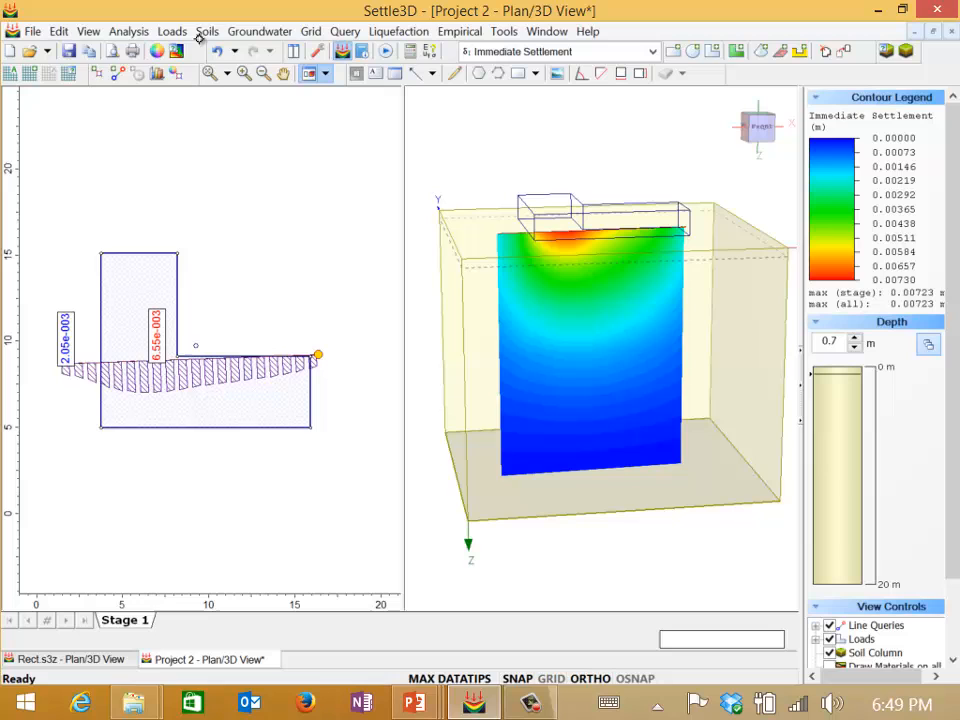
{"action": "left_click", "coordinate": [208, 32]}
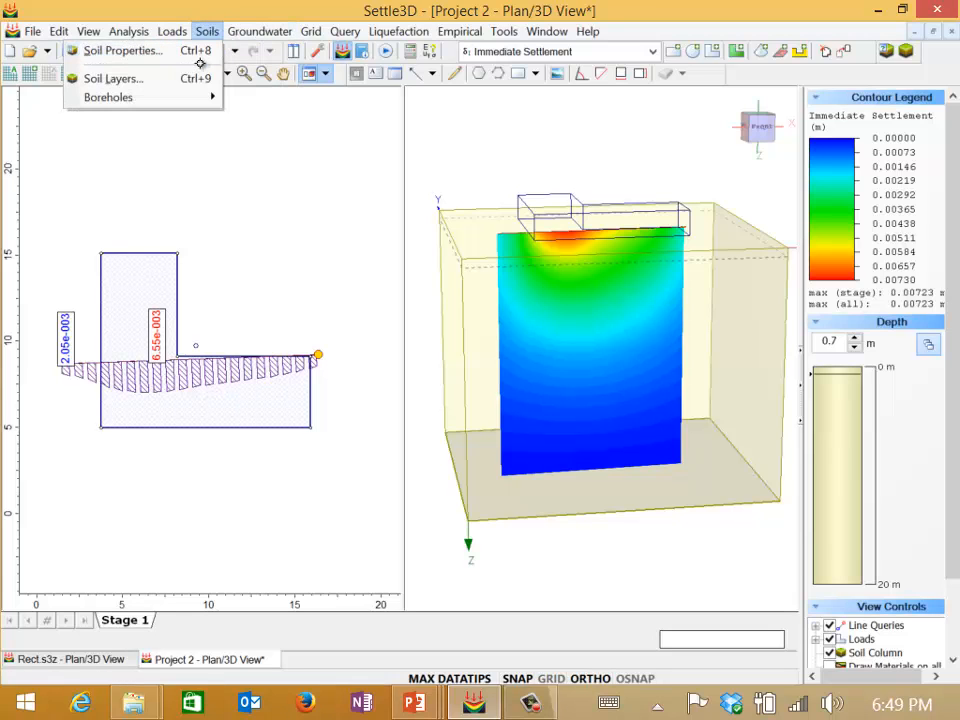
Step: Insert a 1 m Soil Property 2 layer above the 20 m Soil Property 1 layer
{"action": "left_click", "coordinate": [112, 78]}
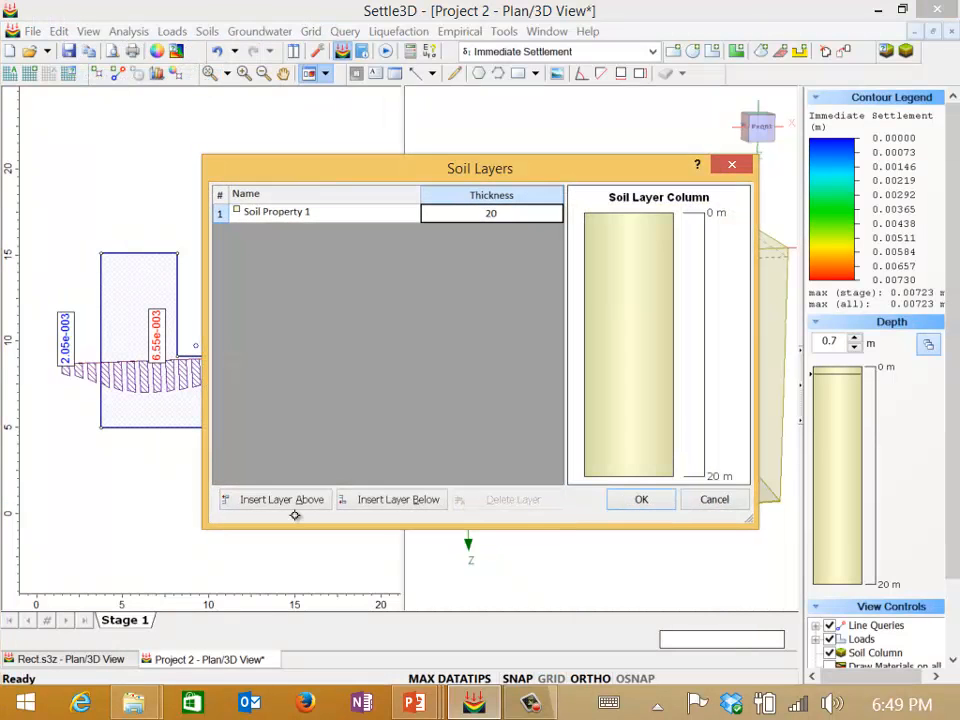
{"action": "left_click", "coordinate": [274, 500]}
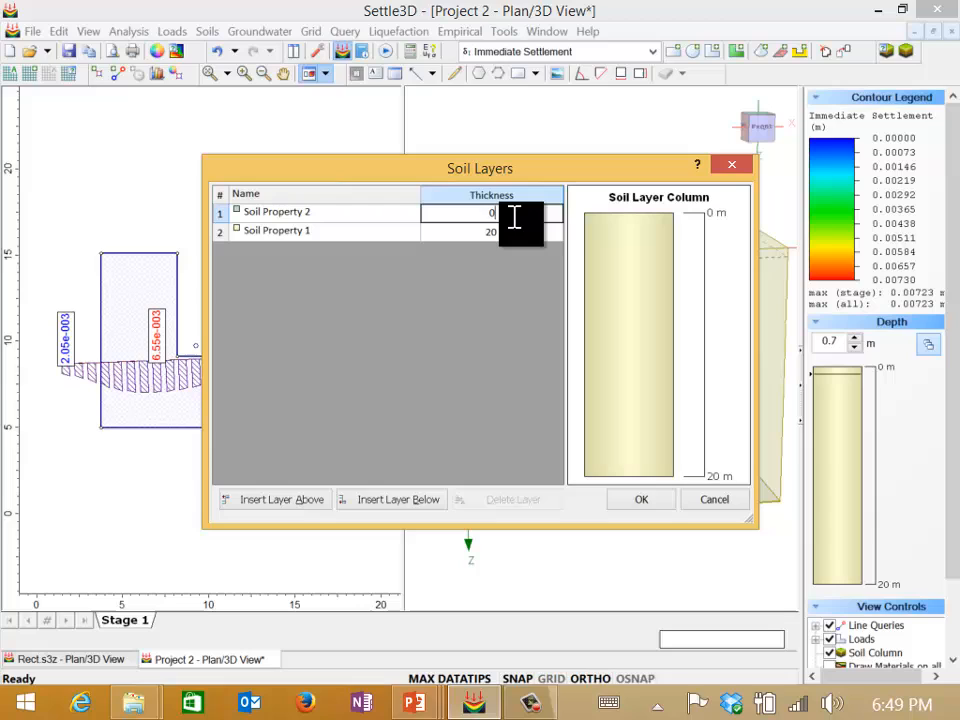
{"action": "type", "text": "1"}
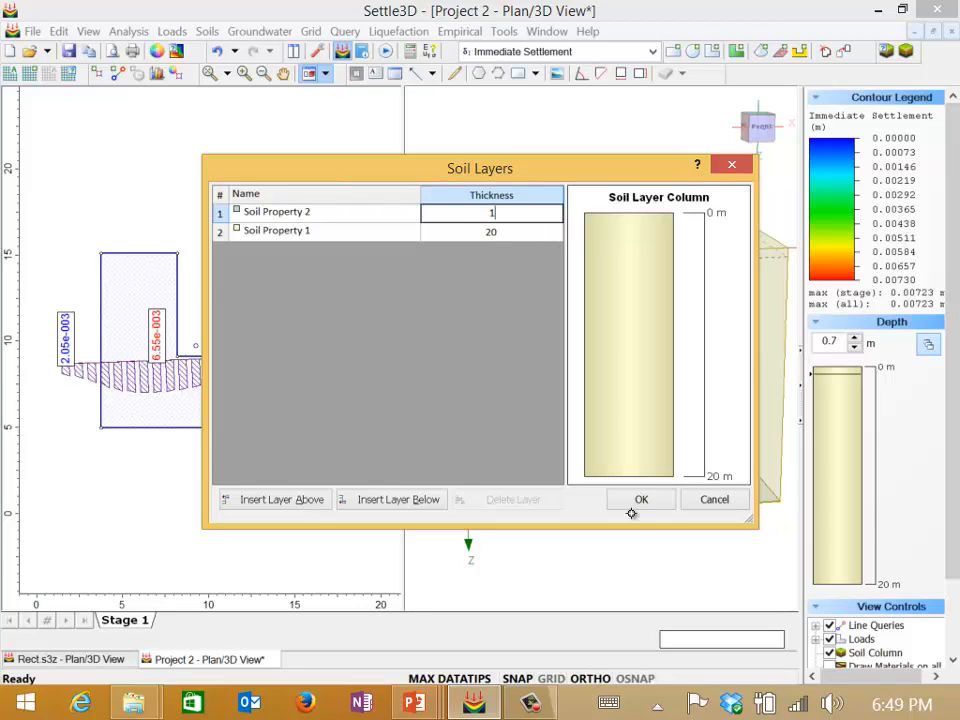
{"action": "left_click", "coordinate": [640, 500]}
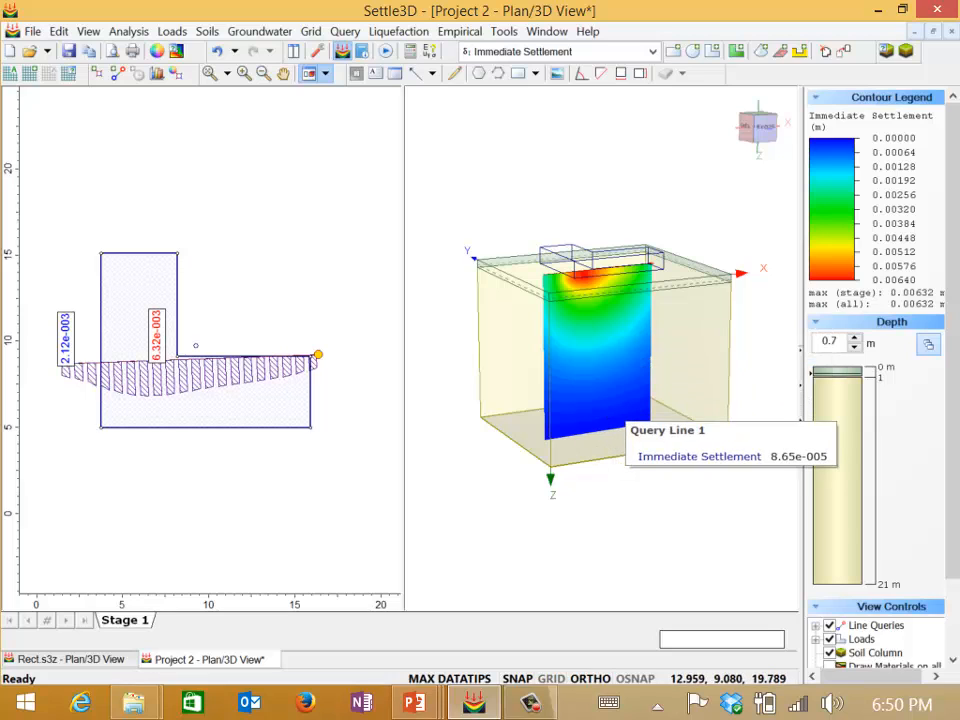
Step: Zoom All on the 3D view and zoom in on the settlement bulb, maximum 0.0064 m
{"action": "right_click", "coordinate": [600, 340]}
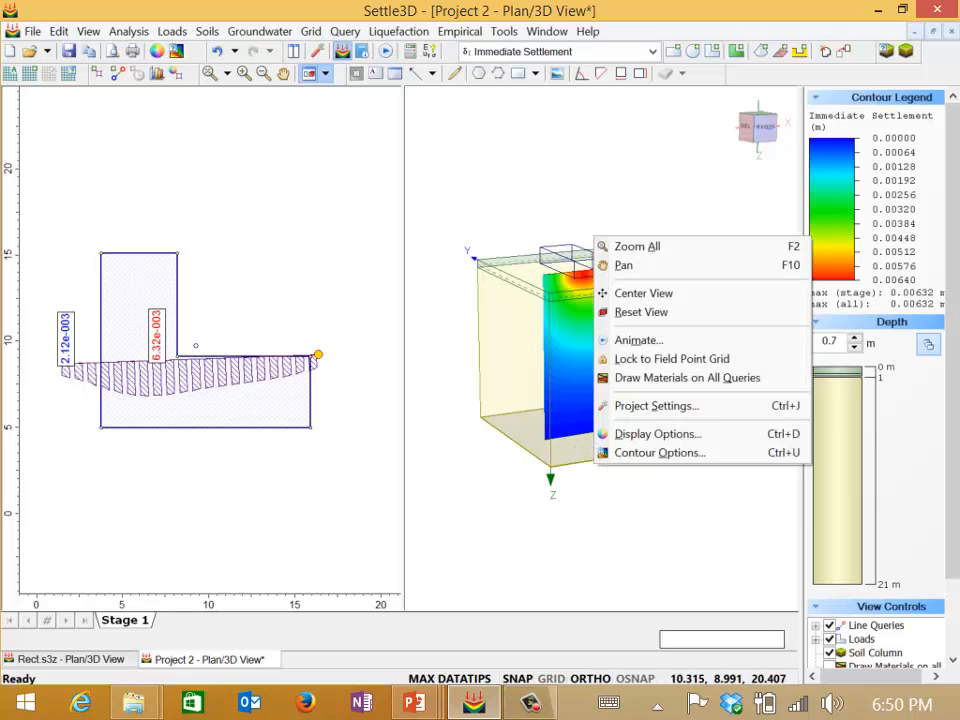
{"action": "mouse_move", "coordinate": [636, 246]}
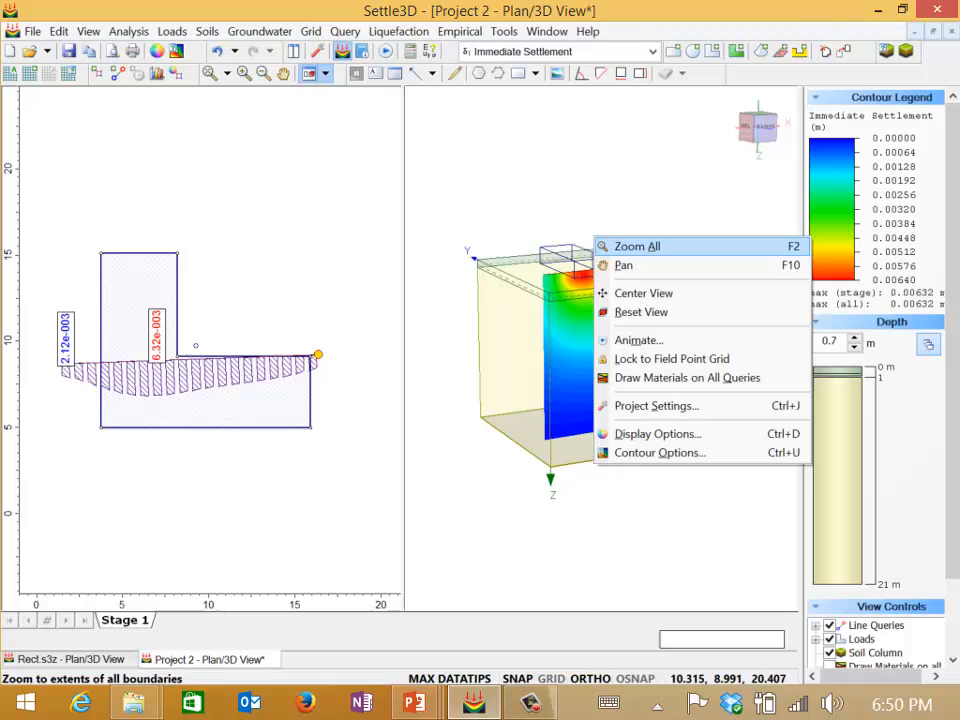
{"action": "left_click", "coordinate": [636, 244]}
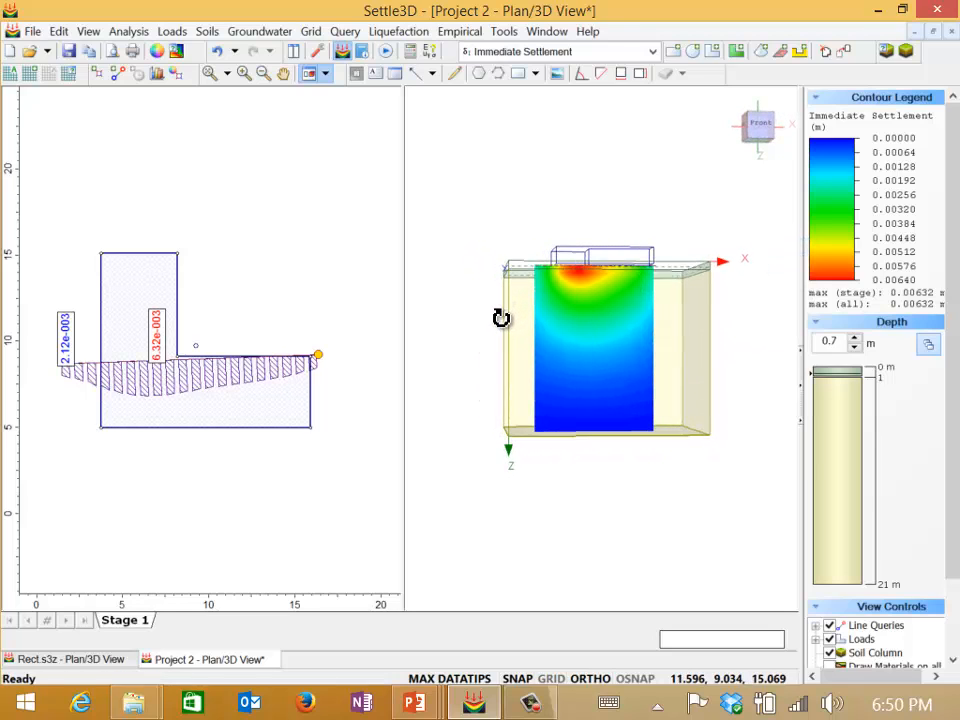
{"action": "mouse_move", "coordinate": [500, 320]}
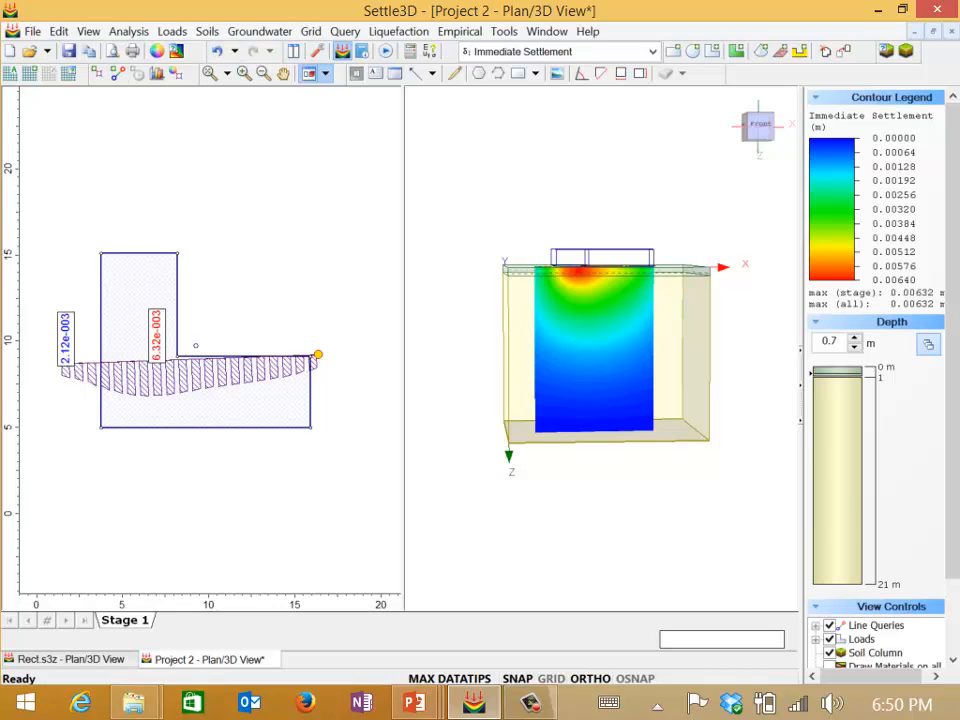
{"action": "mouse_move", "coordinate": [316, 52]}
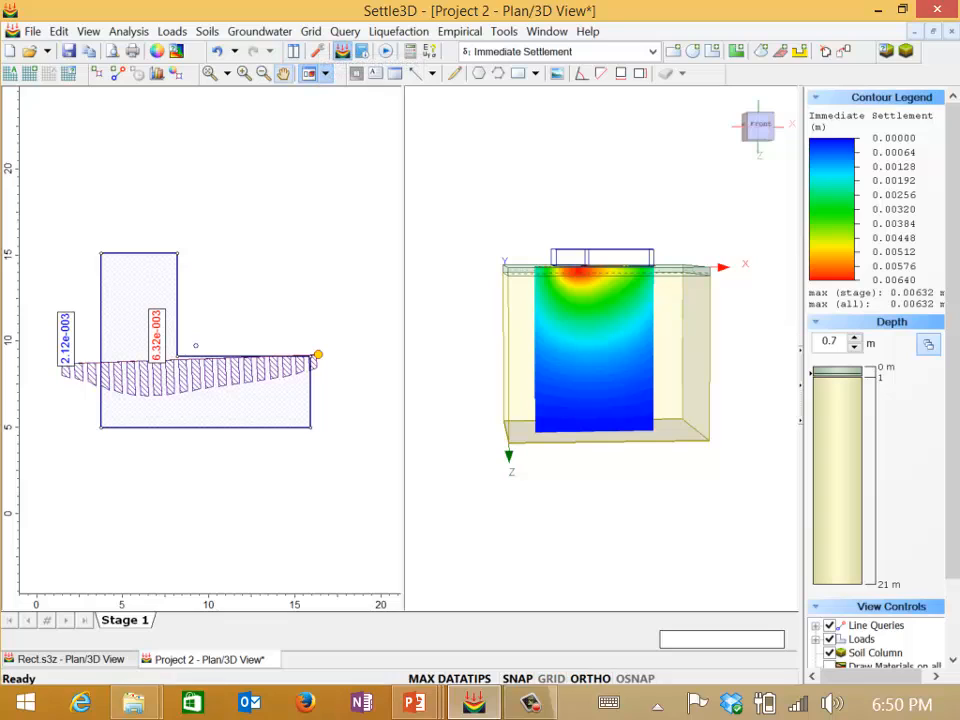
{"action": "mouse_move", "coordinate": [208, 72]}
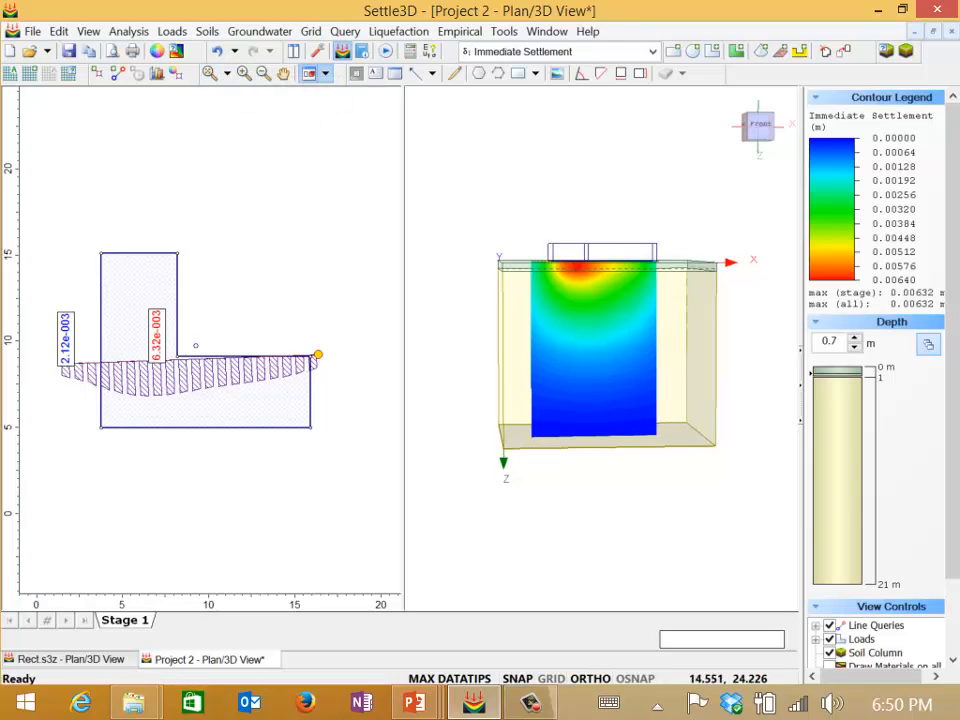
{"action": "left_click", "coordinate": [244, 72]}
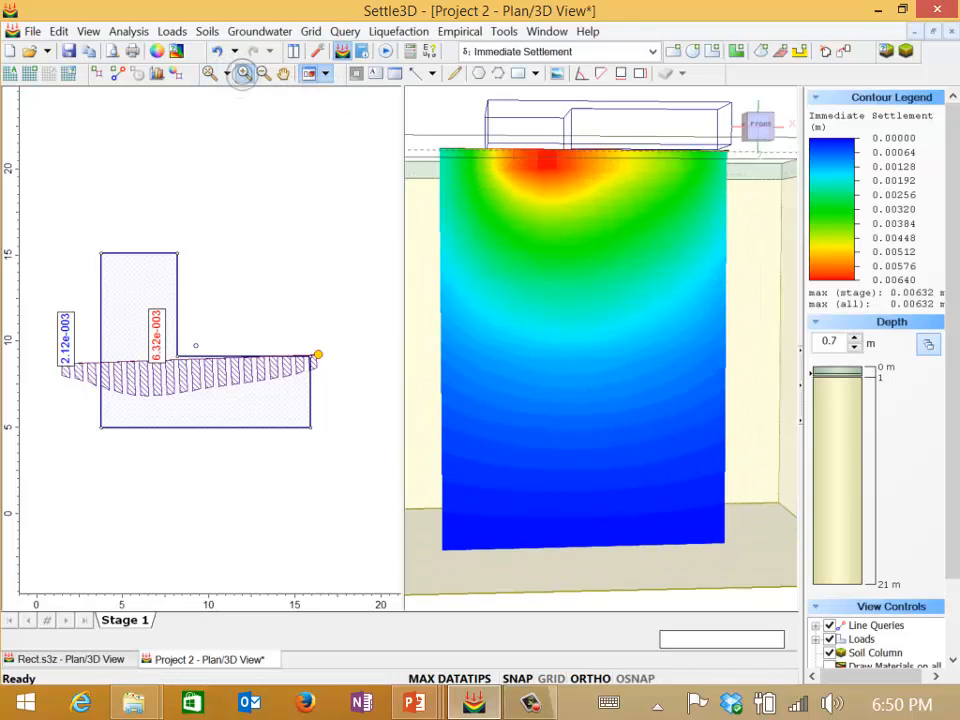